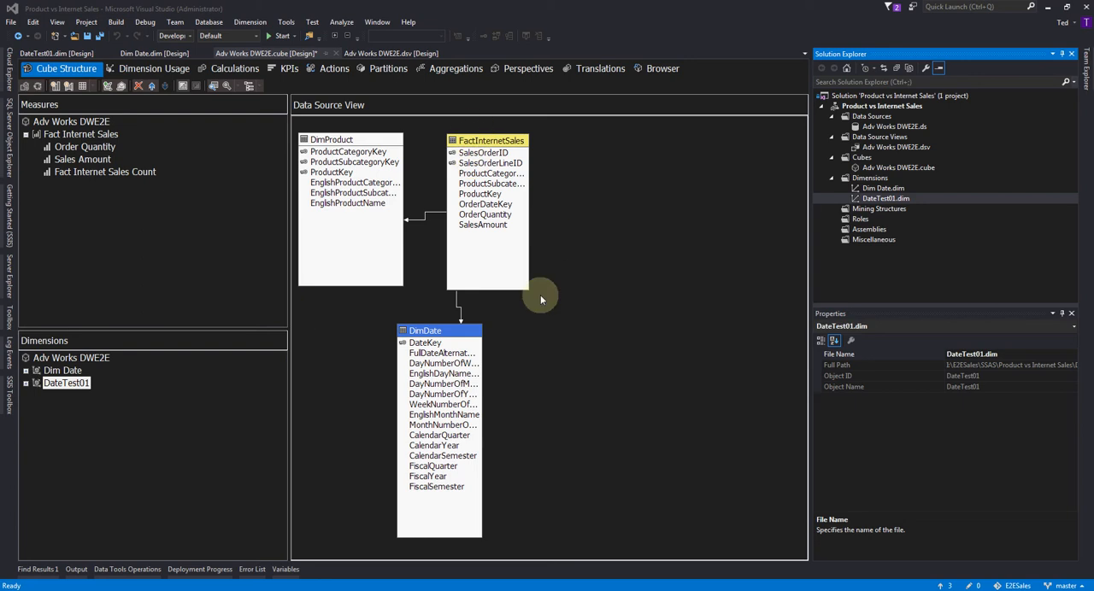
mouse_move(537, 292)
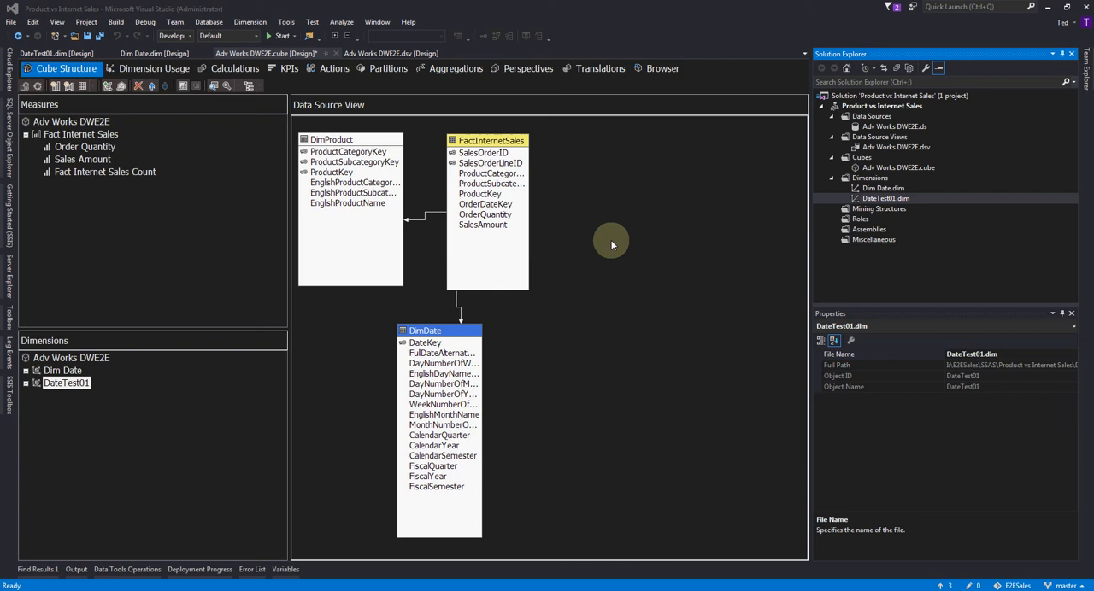
mouse_move(626, 283)
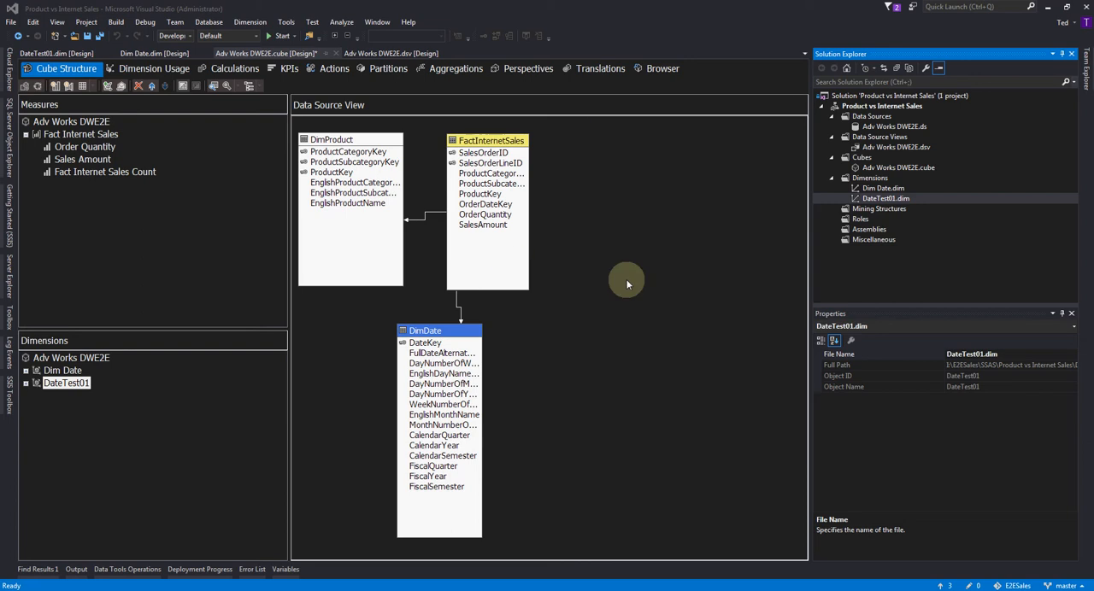
mouse_move(624, 280)
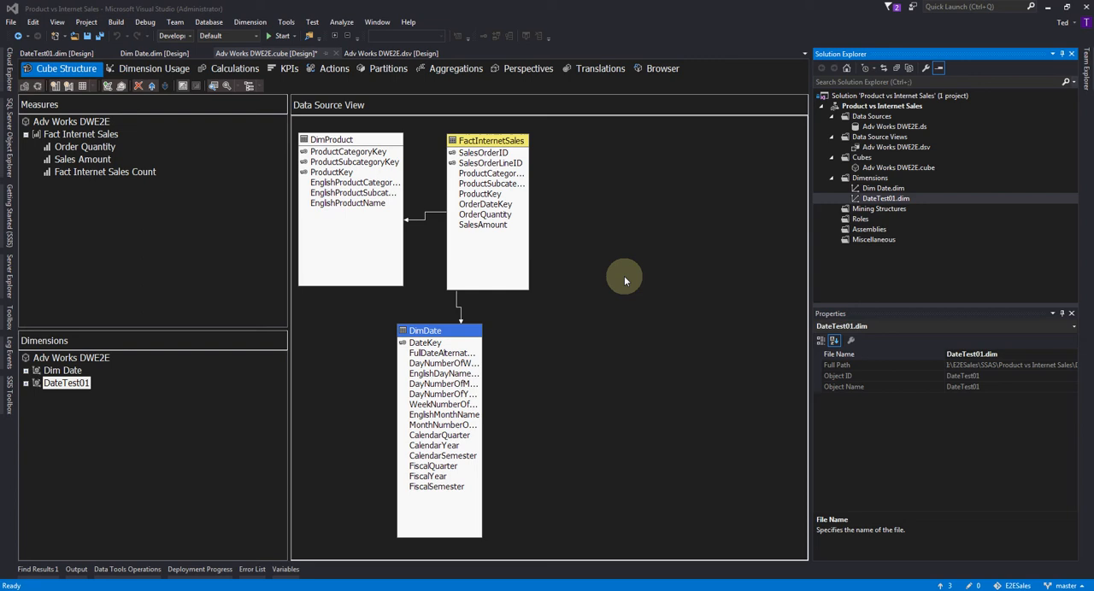
mouse_move(632, 258)
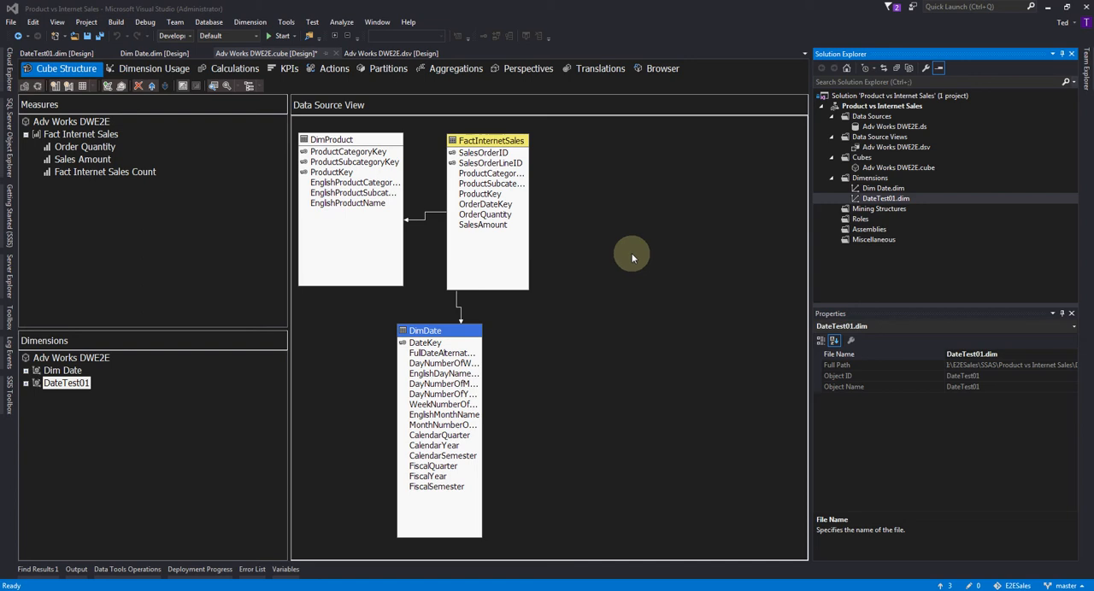
mouse_move(574, 236)
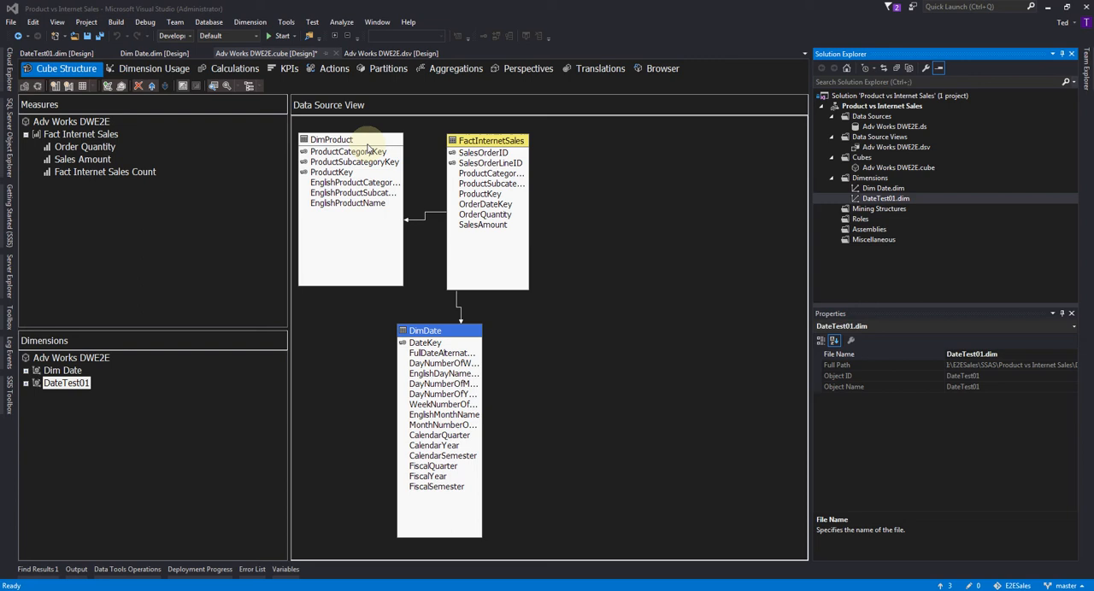
Step: Build the Dim Product dimension from the DimProduct table, using EnglishProductName as member names
click(359, 150)
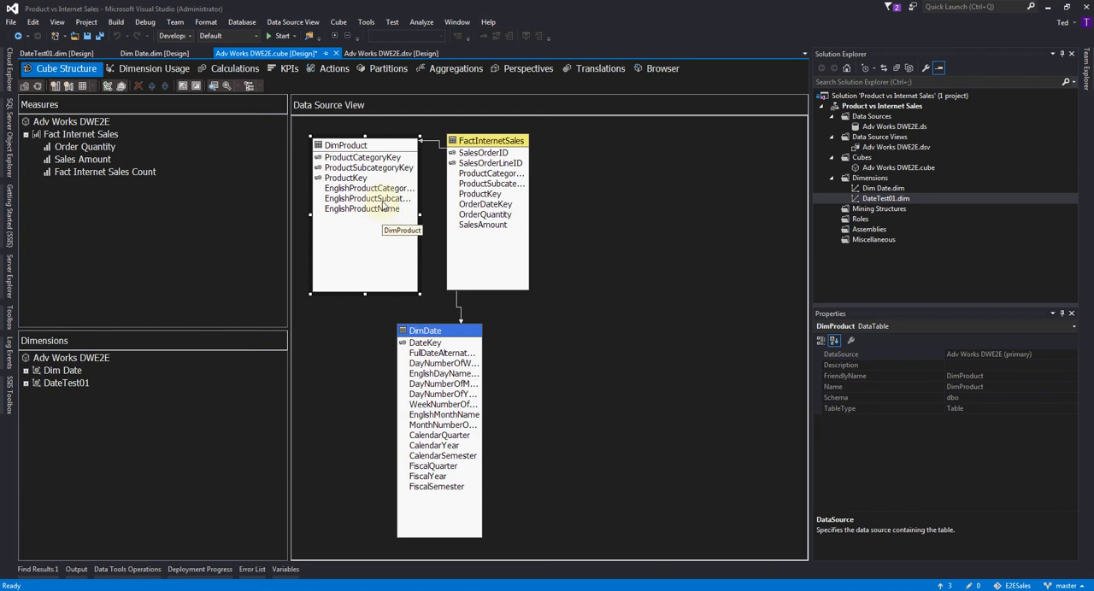
mouse_move(414, 257)
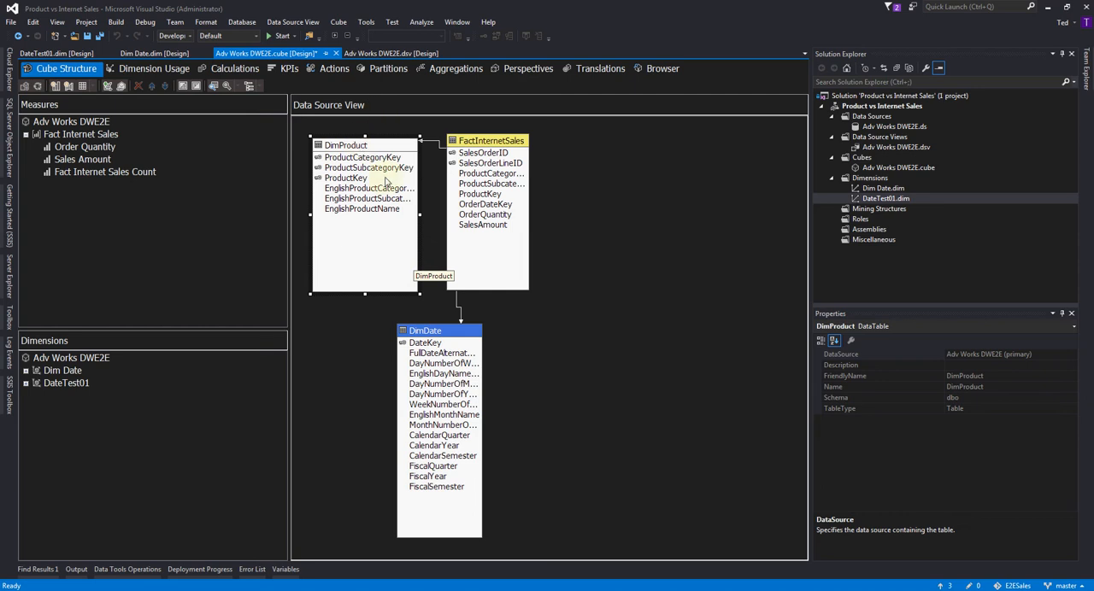
click(347, 145)
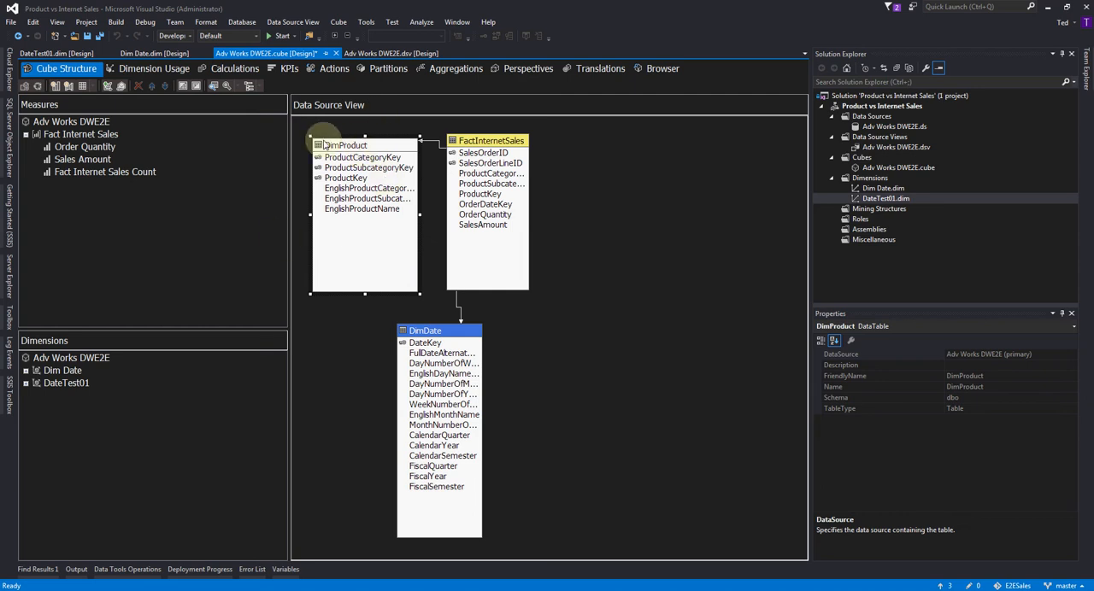
mouse_move(713, 224)
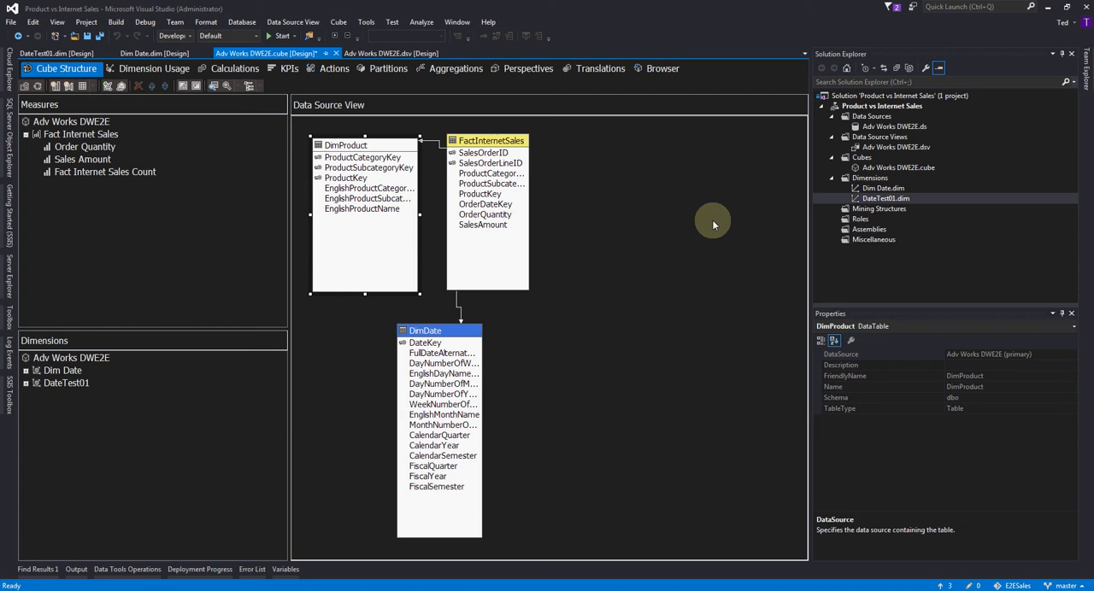
click(870, 178)
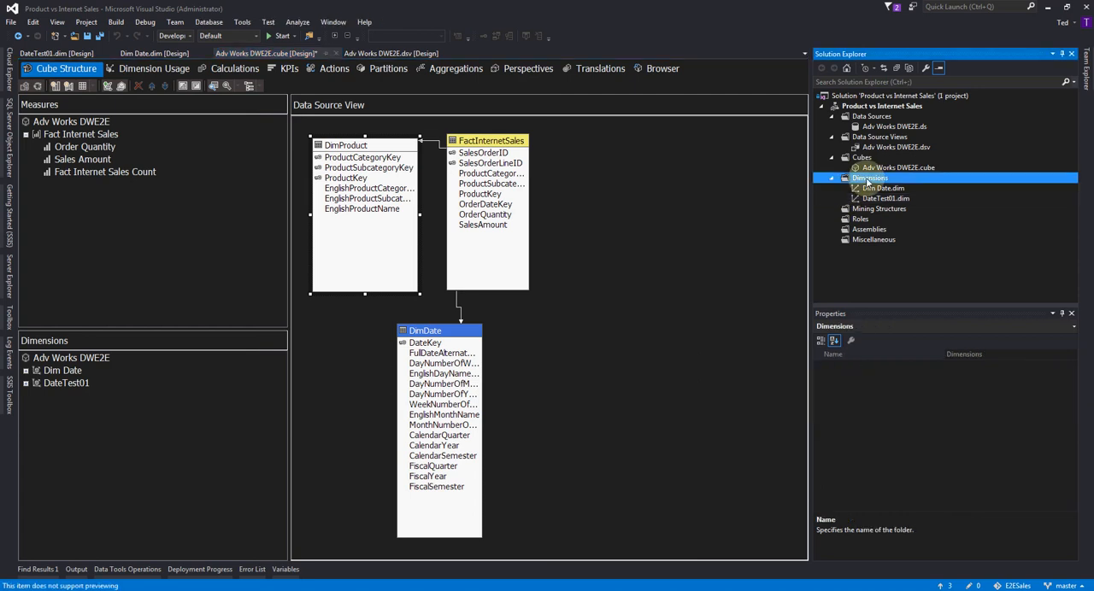
right_click(869, 178)
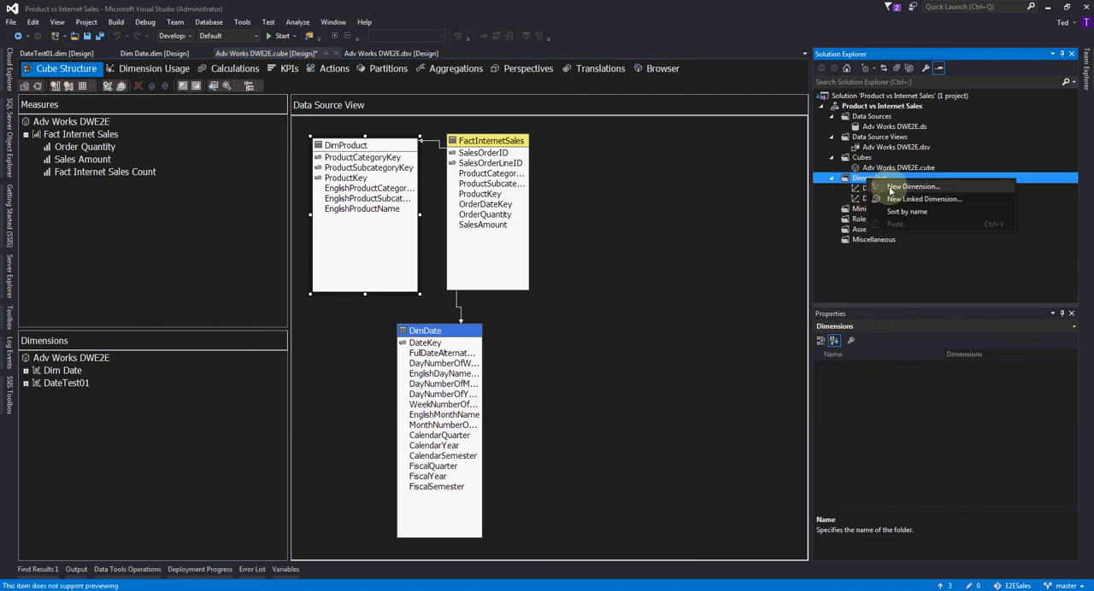
click(913, 187)
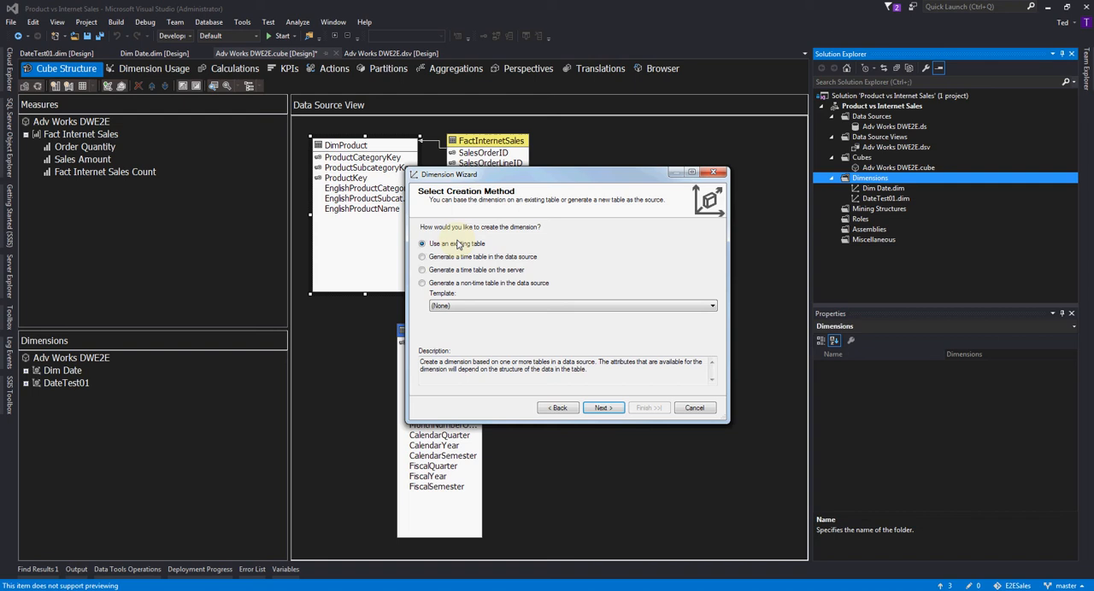
click(603, 408)
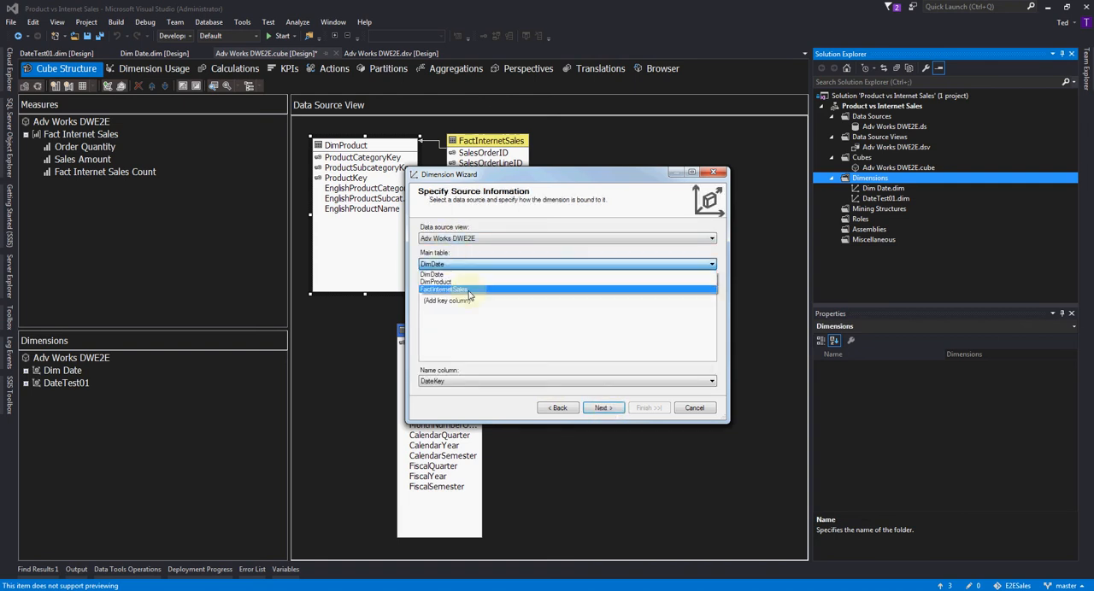
click(436, 282)
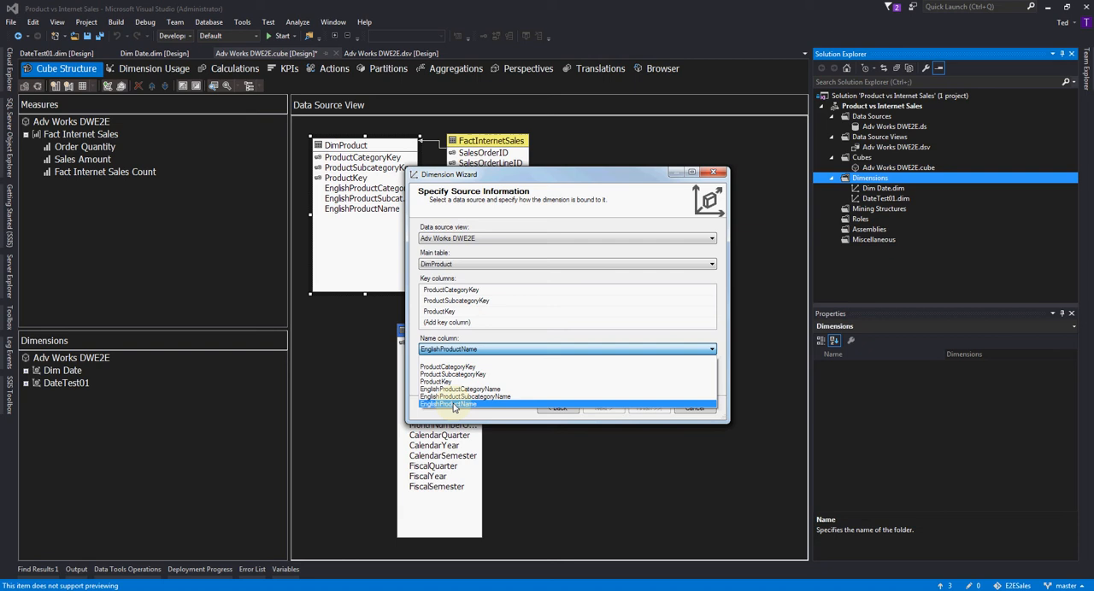
click(603, 408)
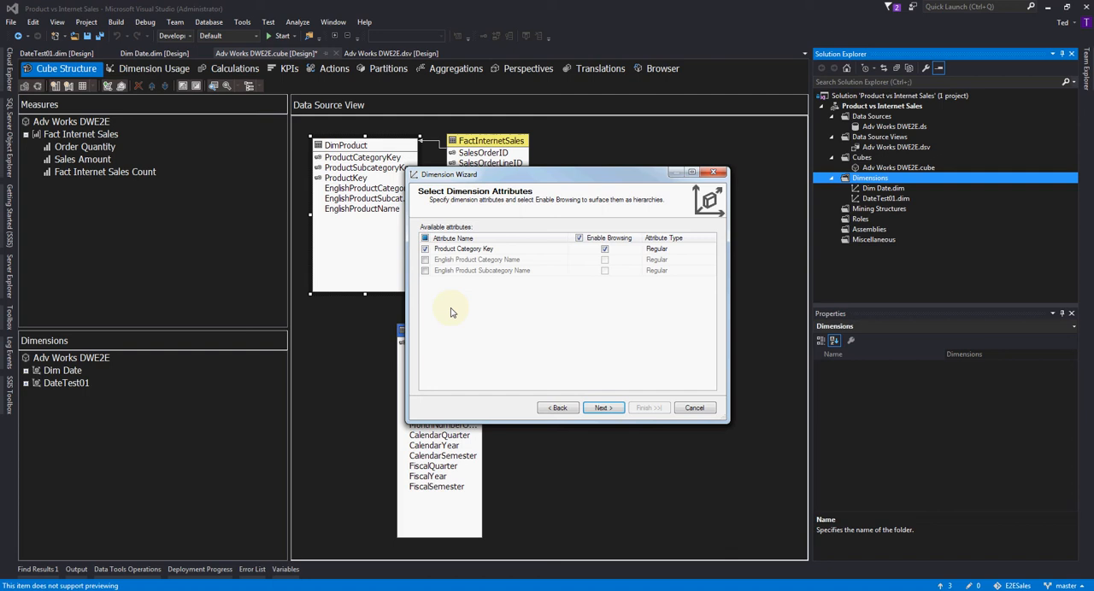
mouse_move(562, 376)
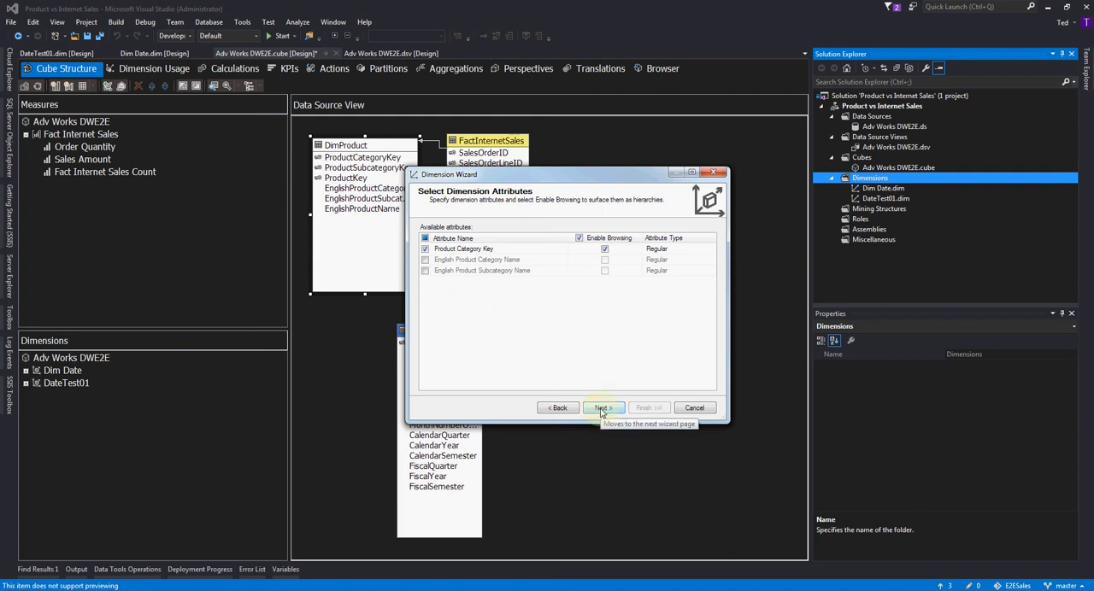
click(603, 407)
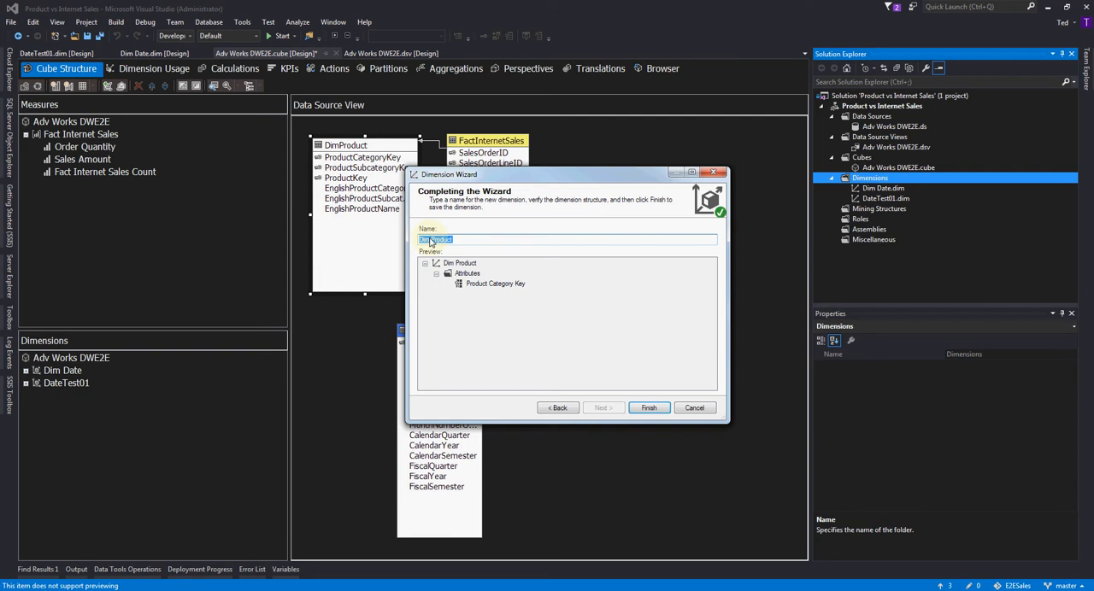
click(649, 407)
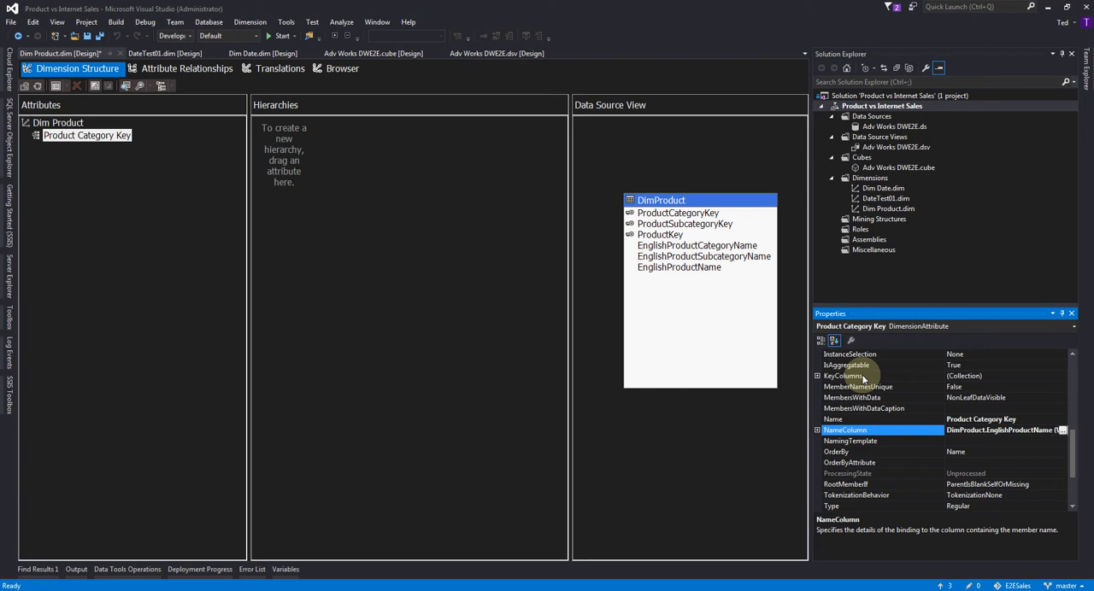
Step: Confirm the Product attribute keeps its three key columns and EnglishProductName name column
click(843, 376)
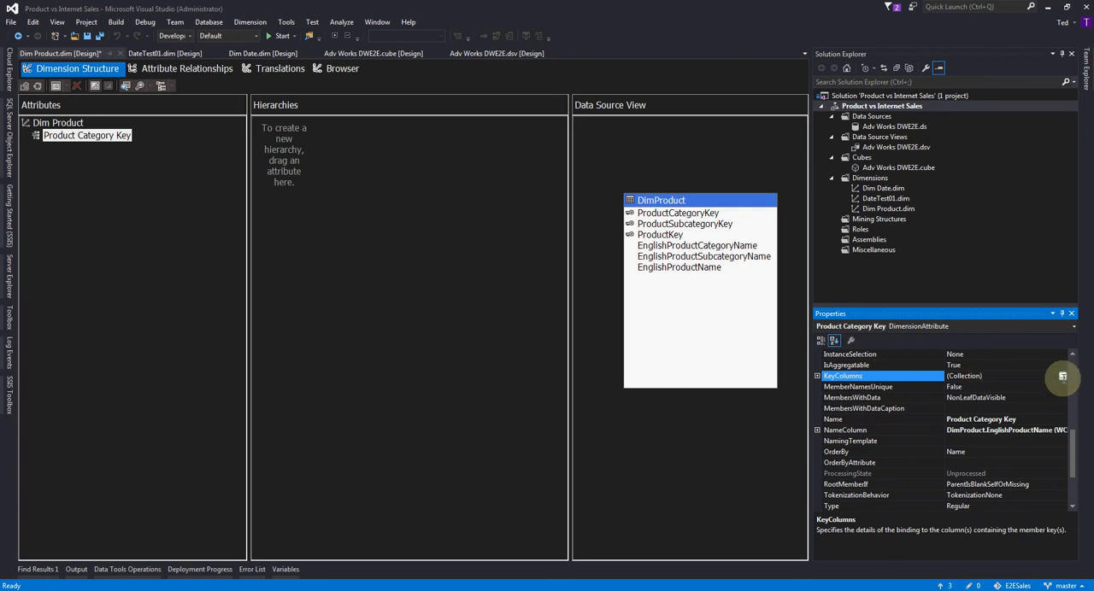
click(1063, 376)
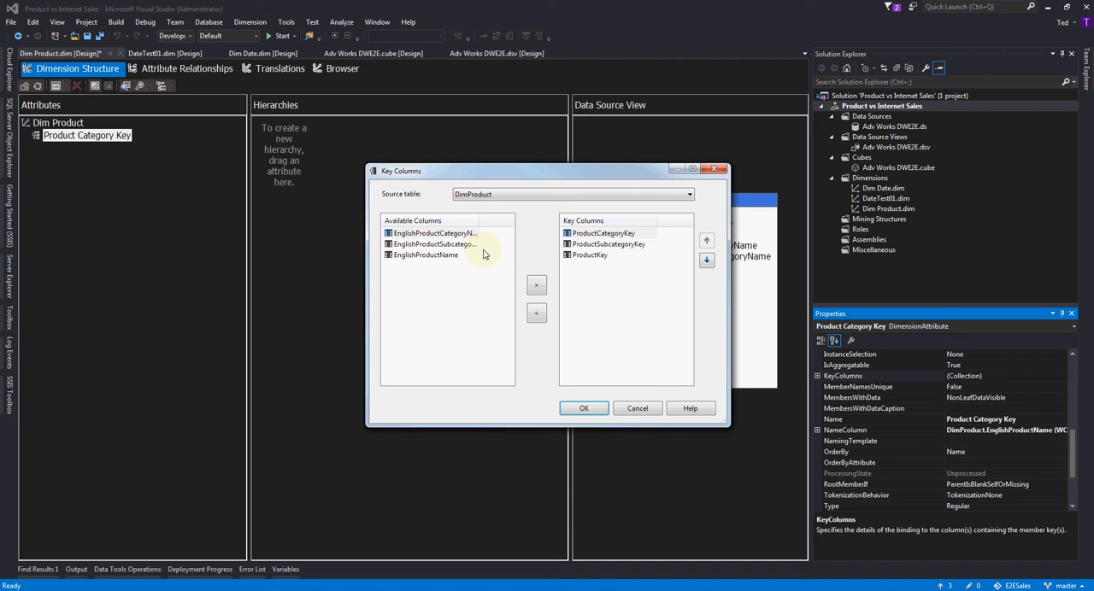
mouse_move(625, 216)
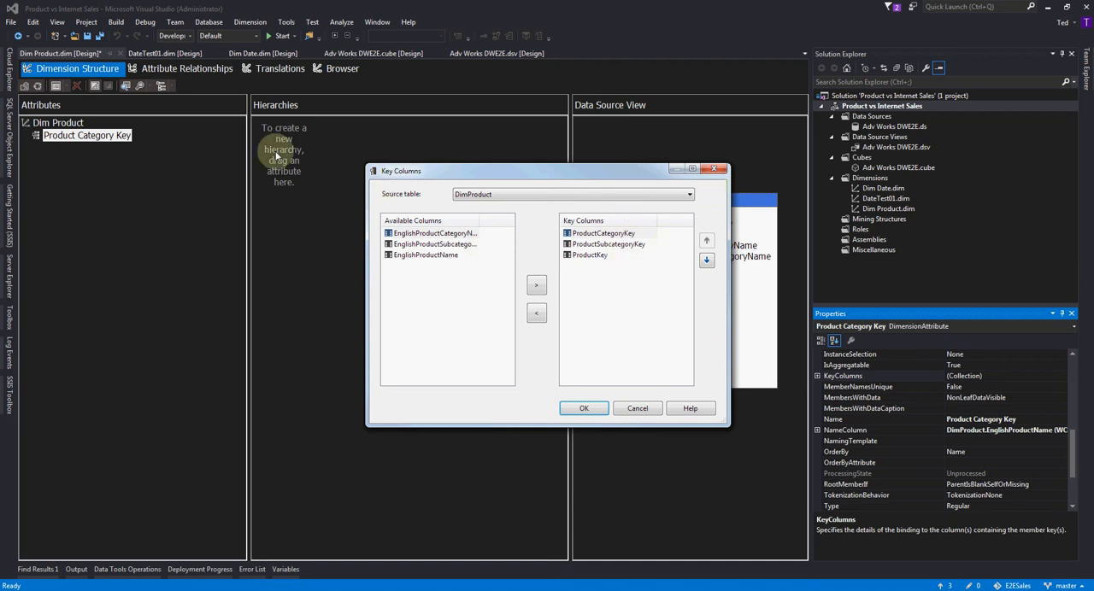
click(604, 232)
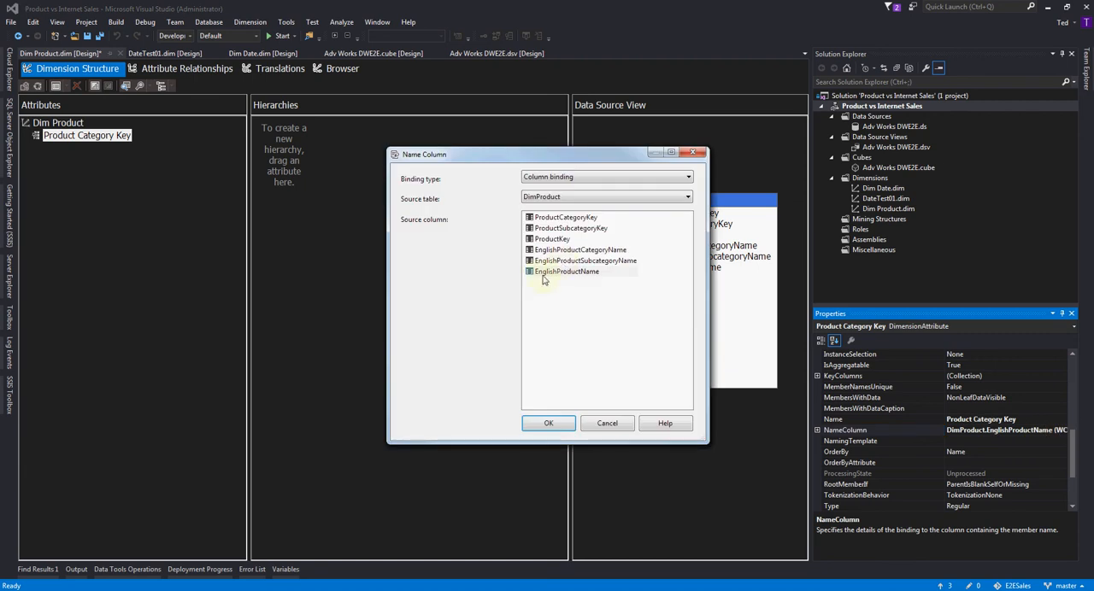
click(548, 423)
text(Product)
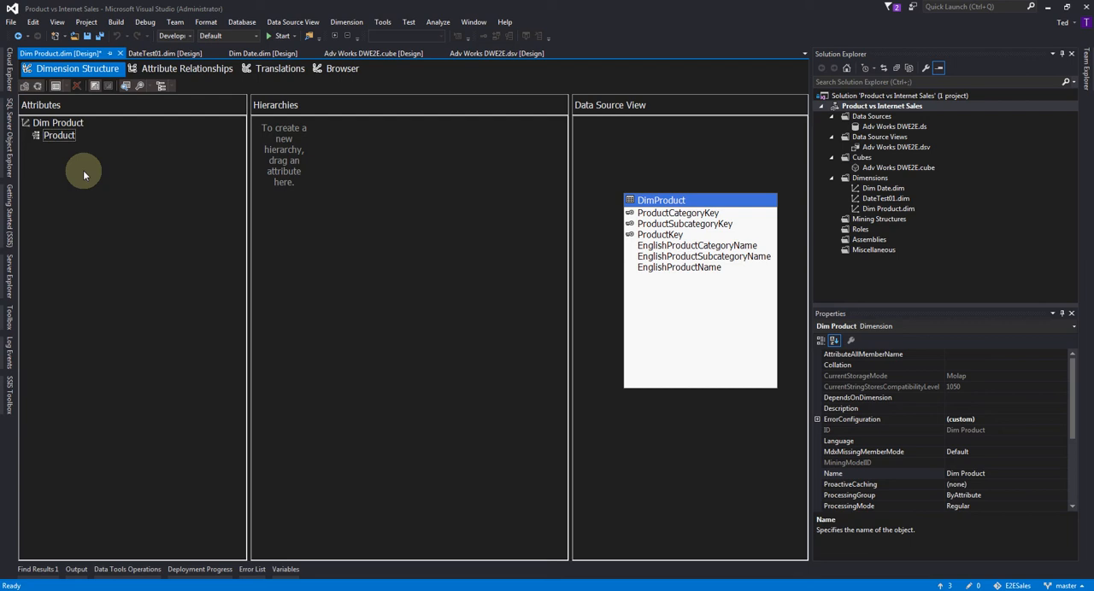
Step: Select the Product Category Key attribute and start renaming it to Product Category
click(59, 135)
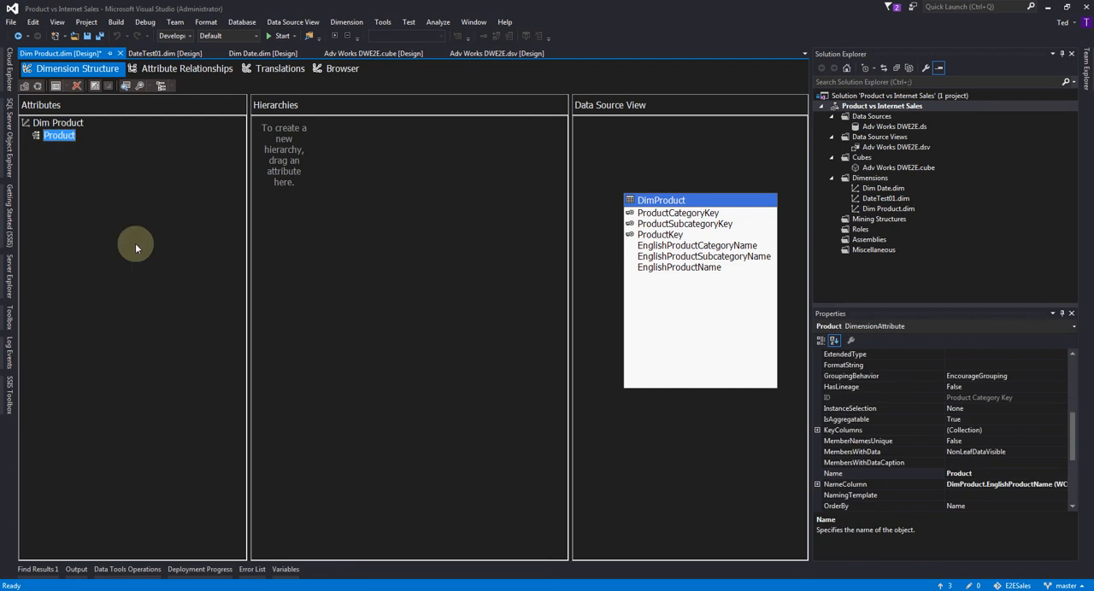
mouse_move(134, 249)
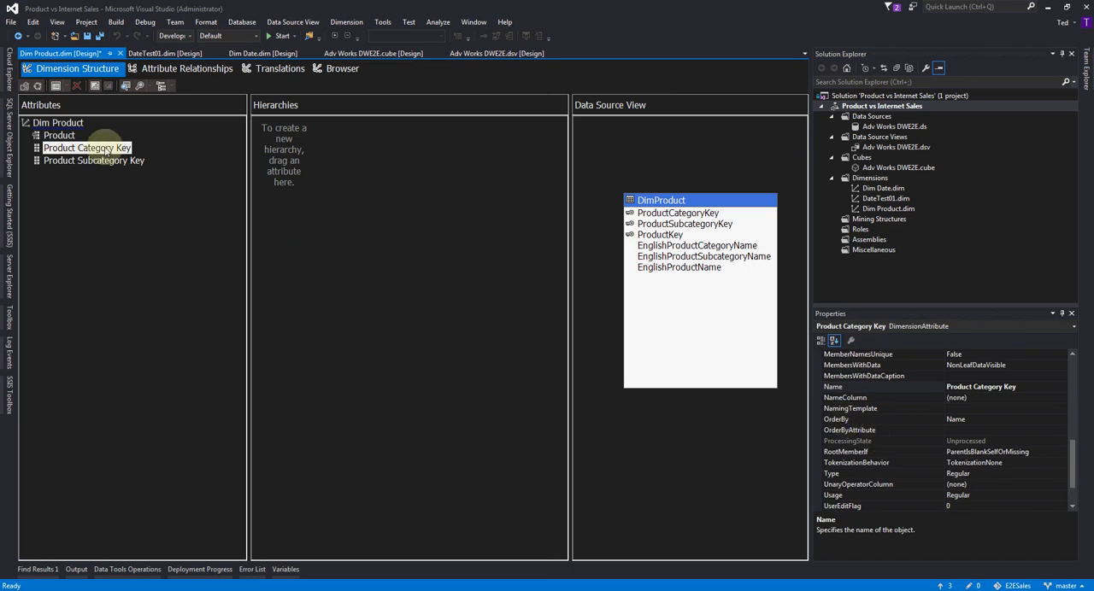
click(86, 147)
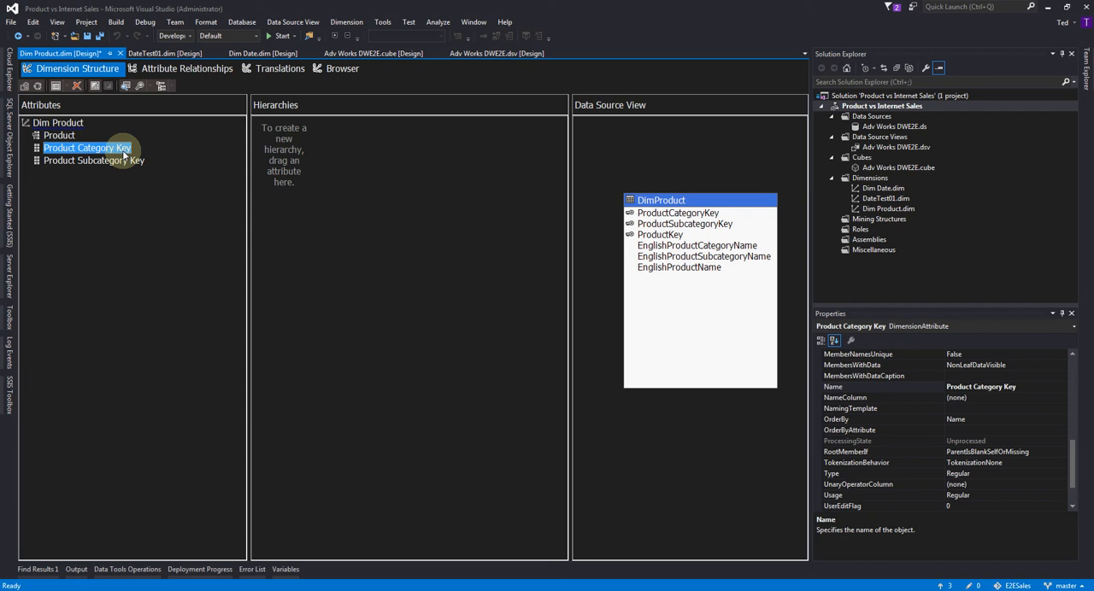
double_click(86, 147)
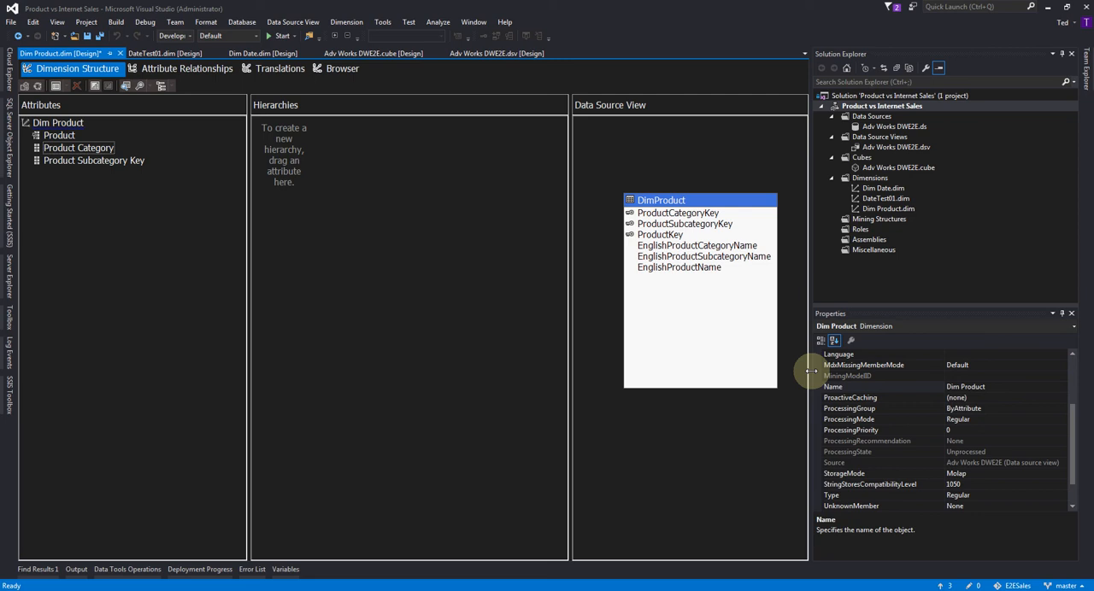
Step: Keep ProductCategoryKey as the Product Category attribute's key column
click(78, 147)
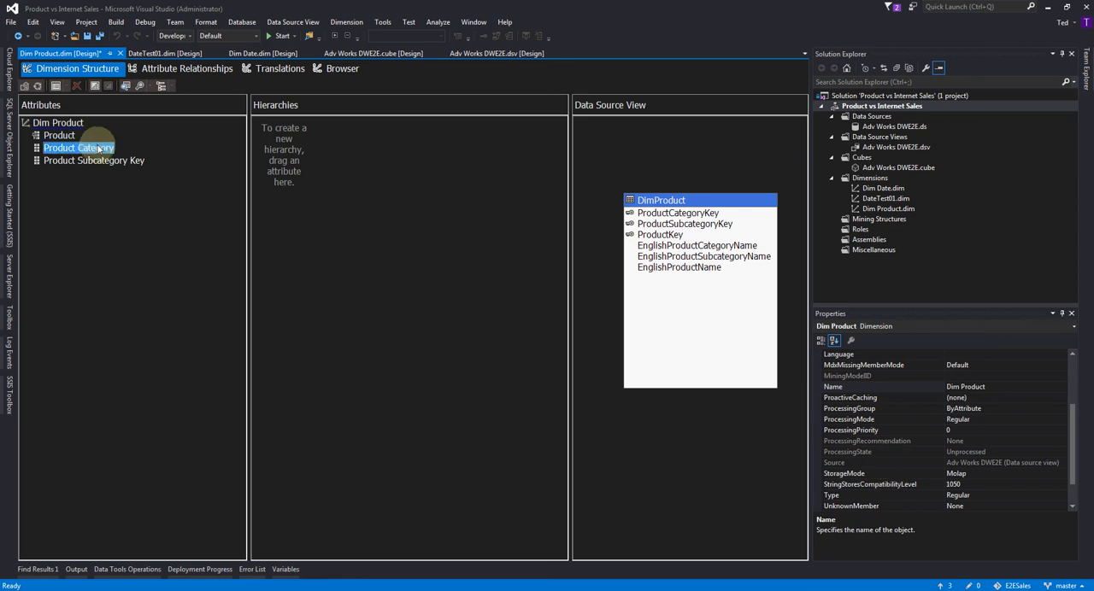
click(78, 147)
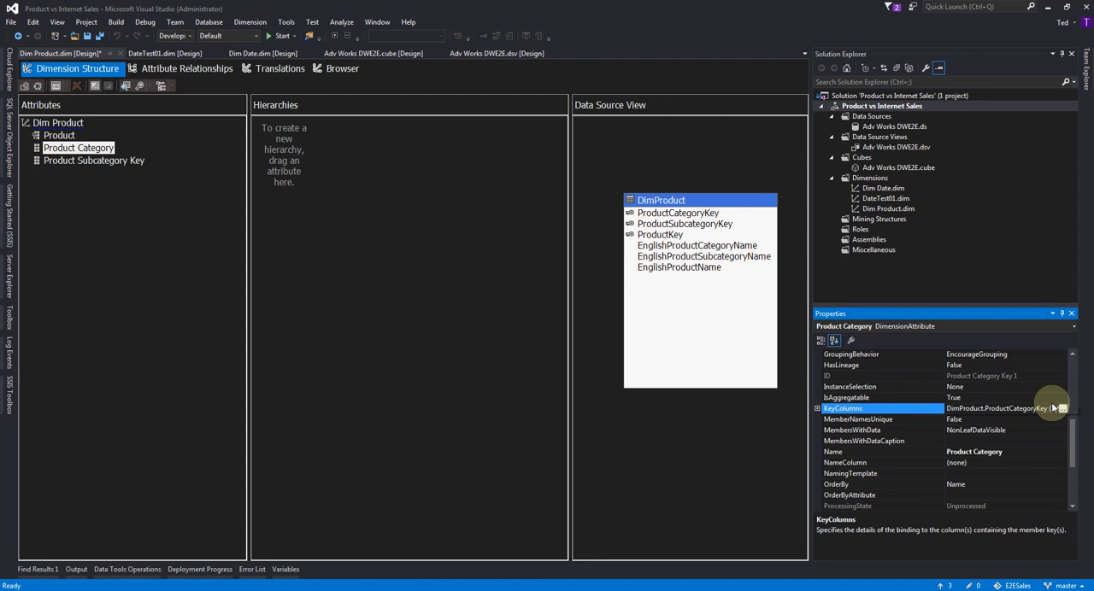
click(1063, 408)
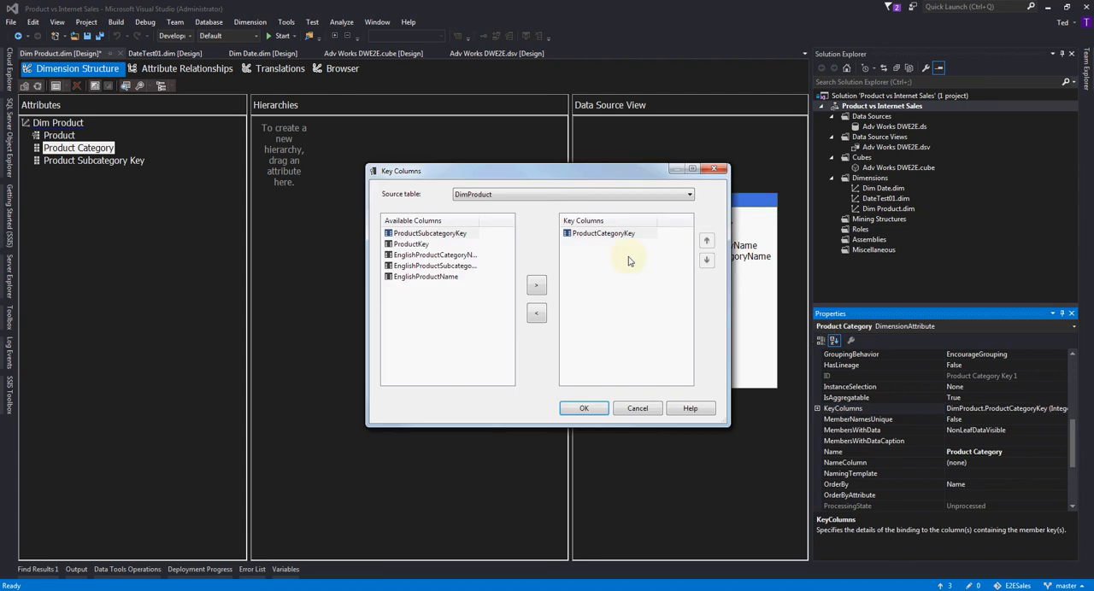
mouse_move(599, 261)
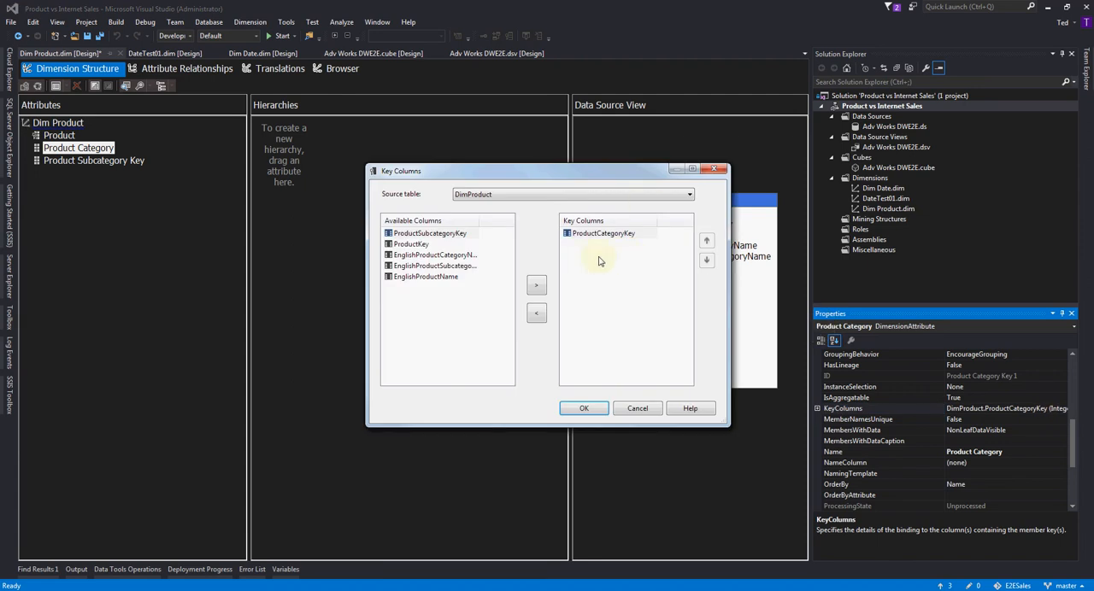
click(603, 233)
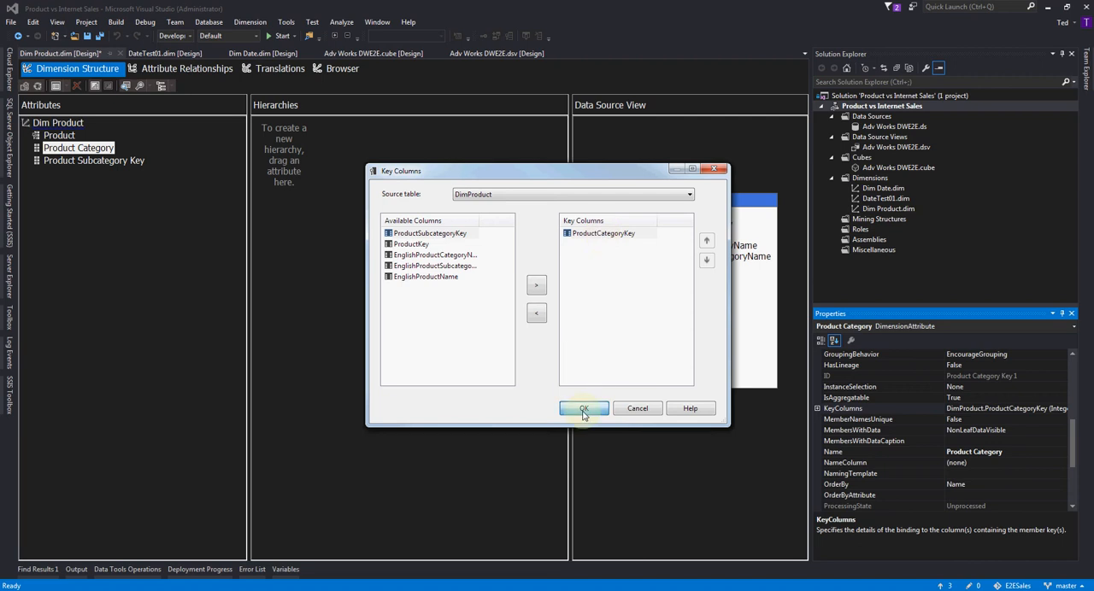
click(584, 408)
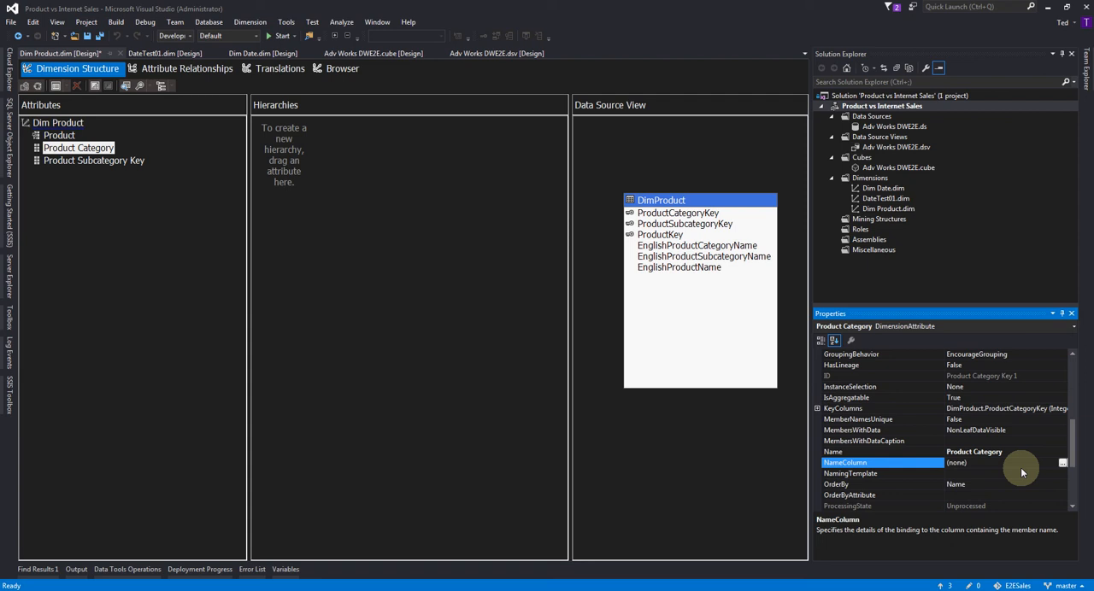
Step: Set the Product Category name column to EnglishProductCategoryName
click(1062, 462)
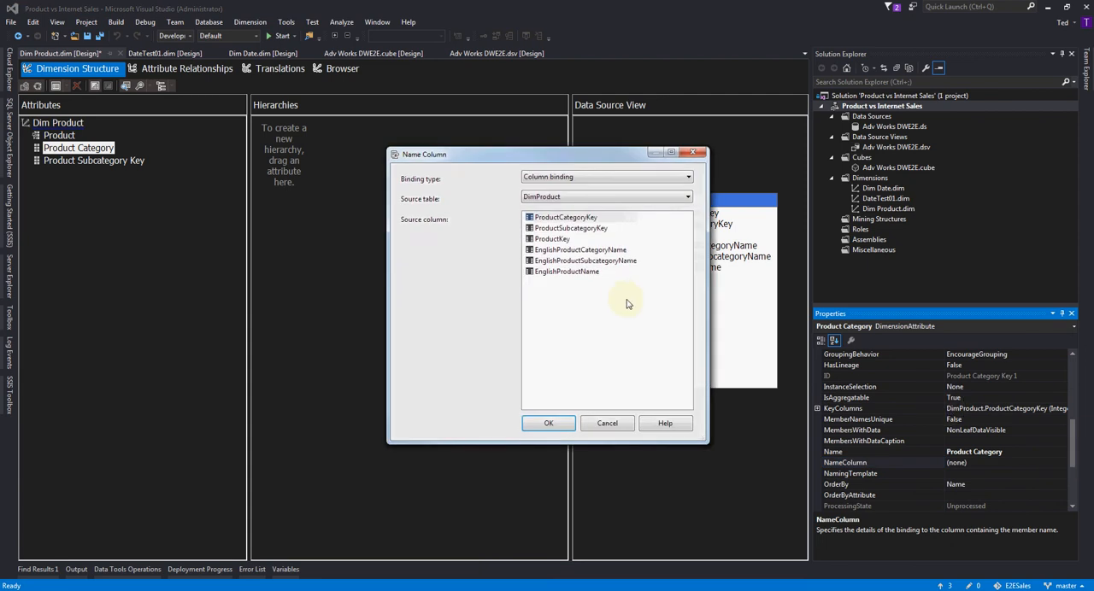
mouse_move(574, 284)
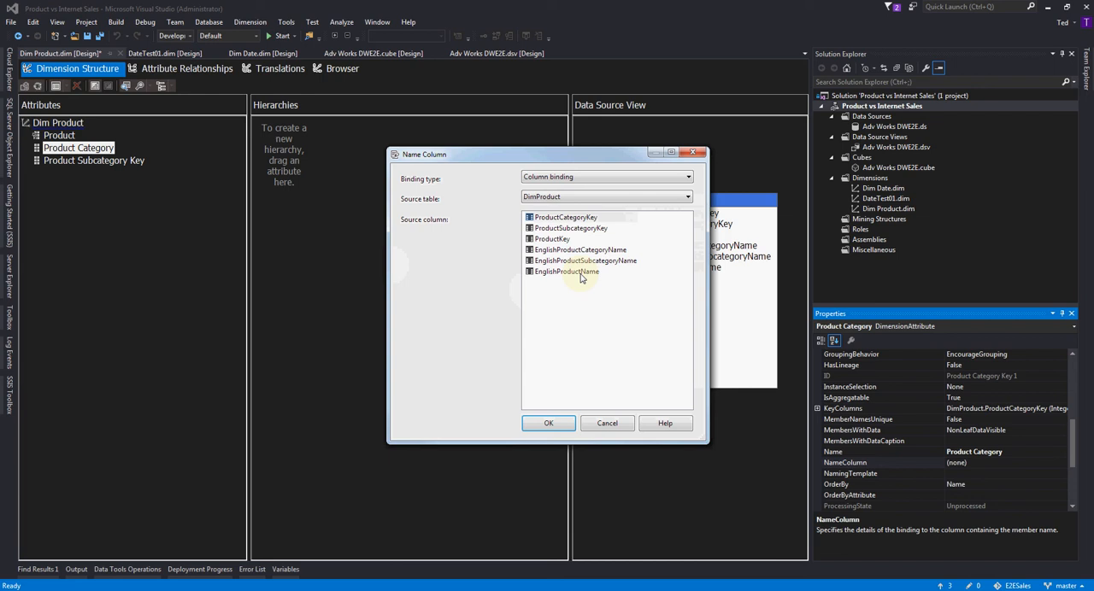
click(579, 249)
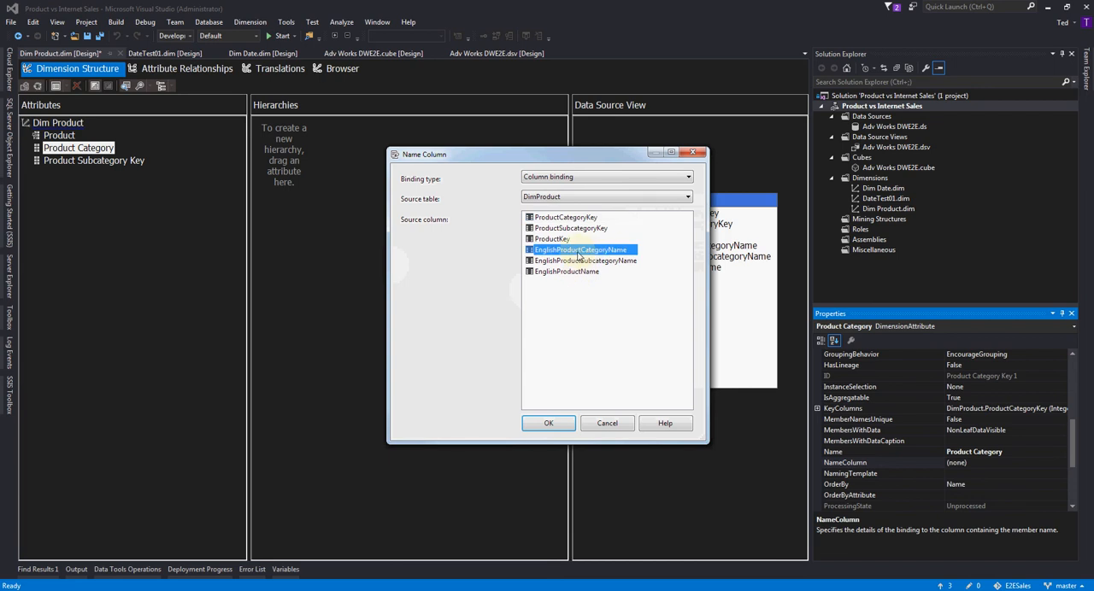
click(548, 423)
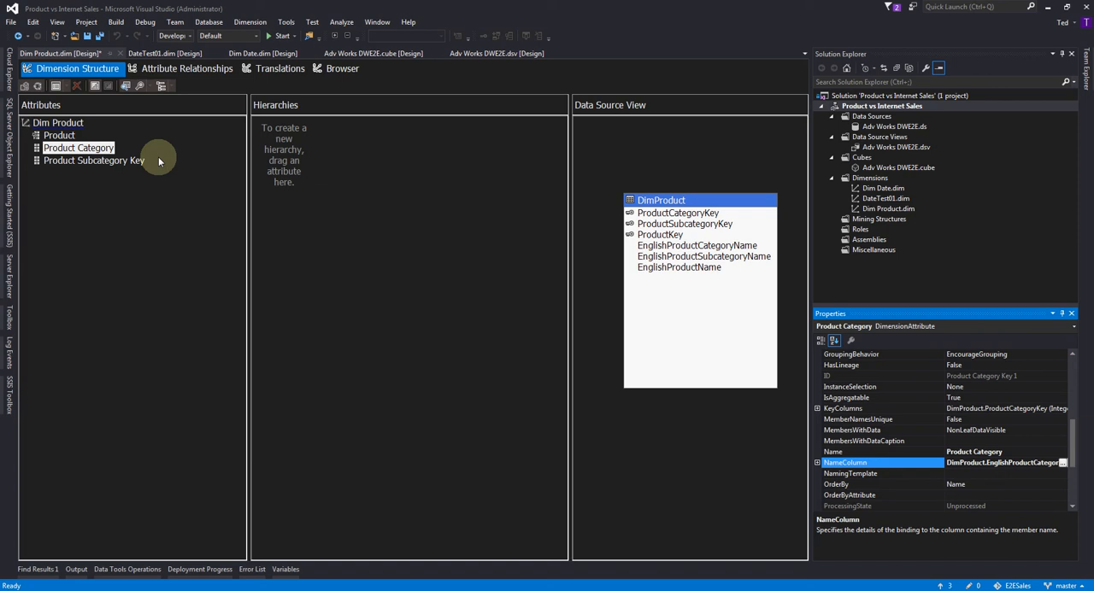
click(94, 160)
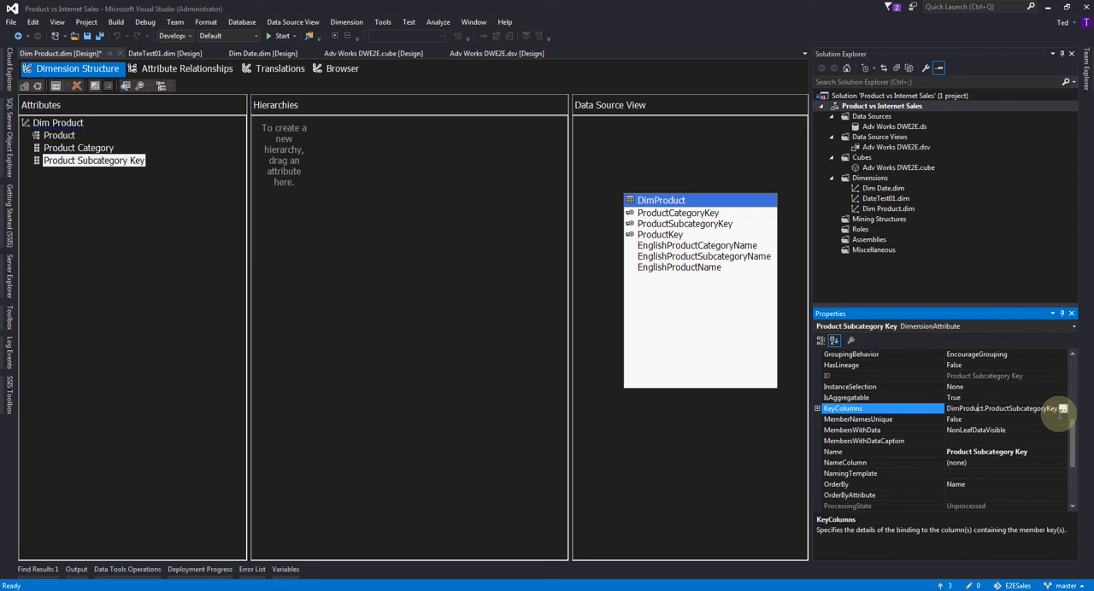
Step: Key Product Subcategory Key on ProductCategoryKey followed by ProductSubcategoryKey
click(1063, 409)
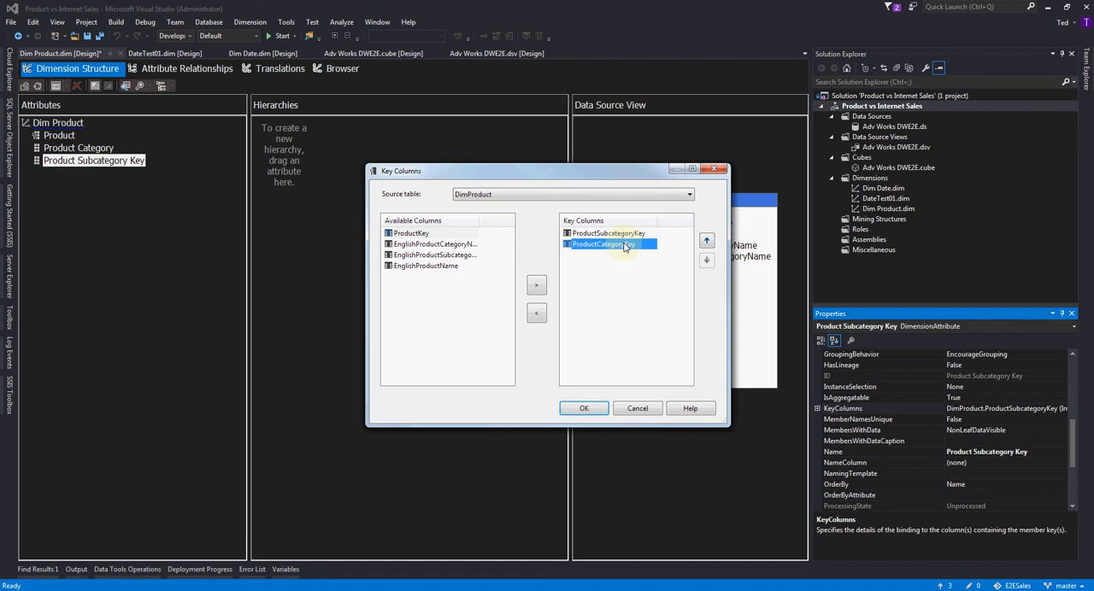
click(706, 241)
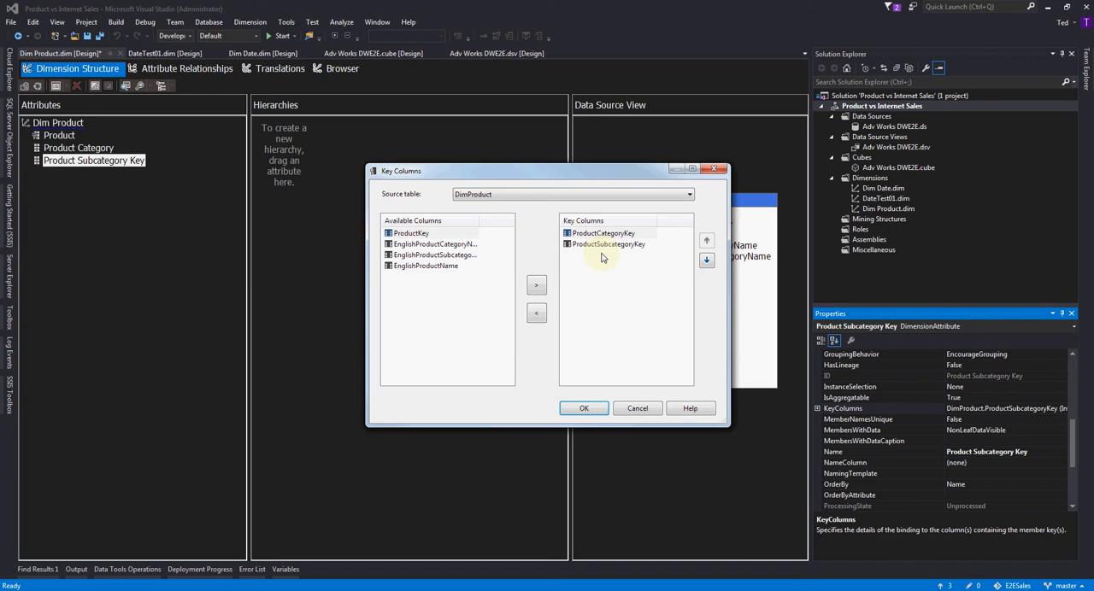
click(603, 232)
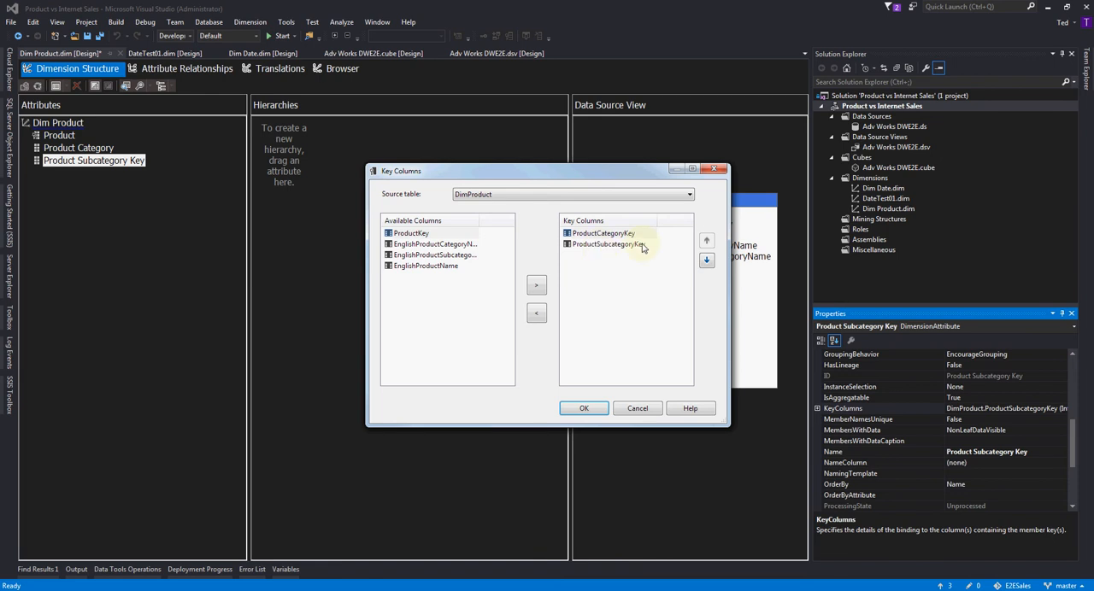
click(603, 232)
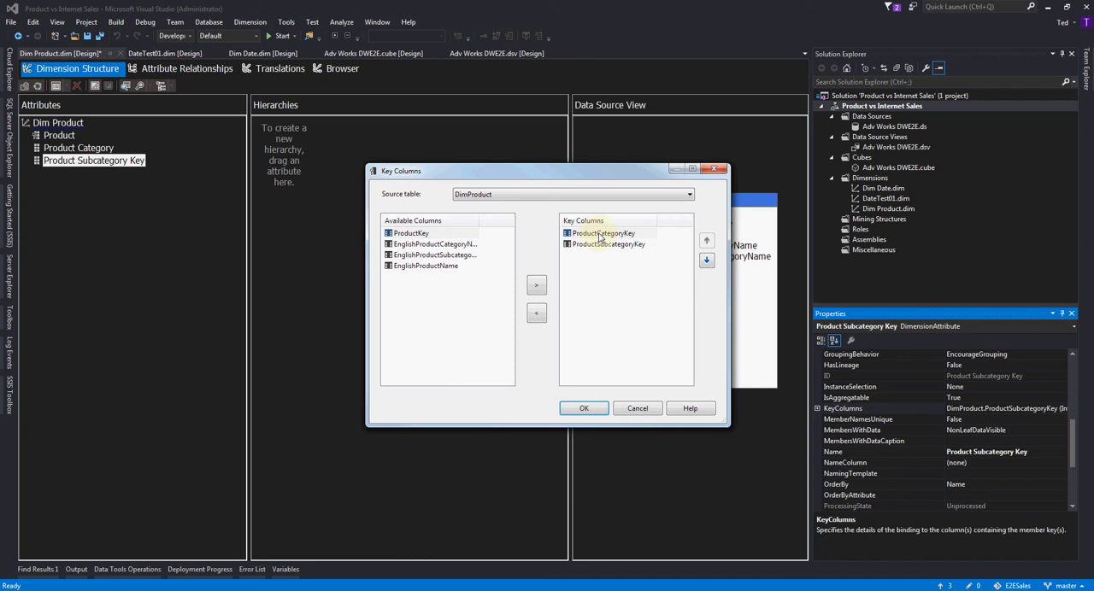
click(603, 234)
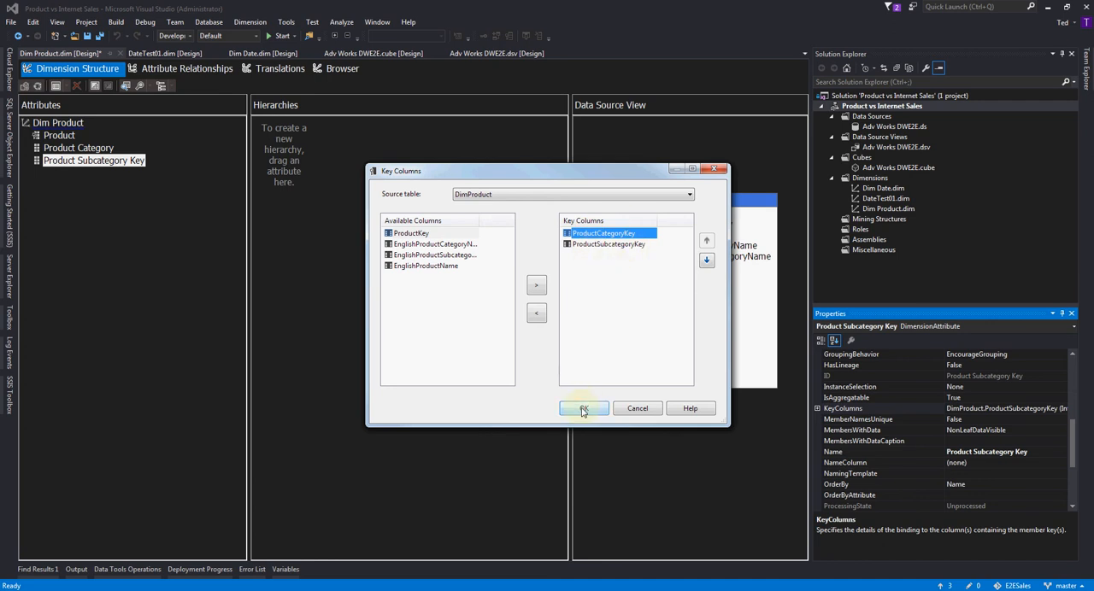
click(583, 409)
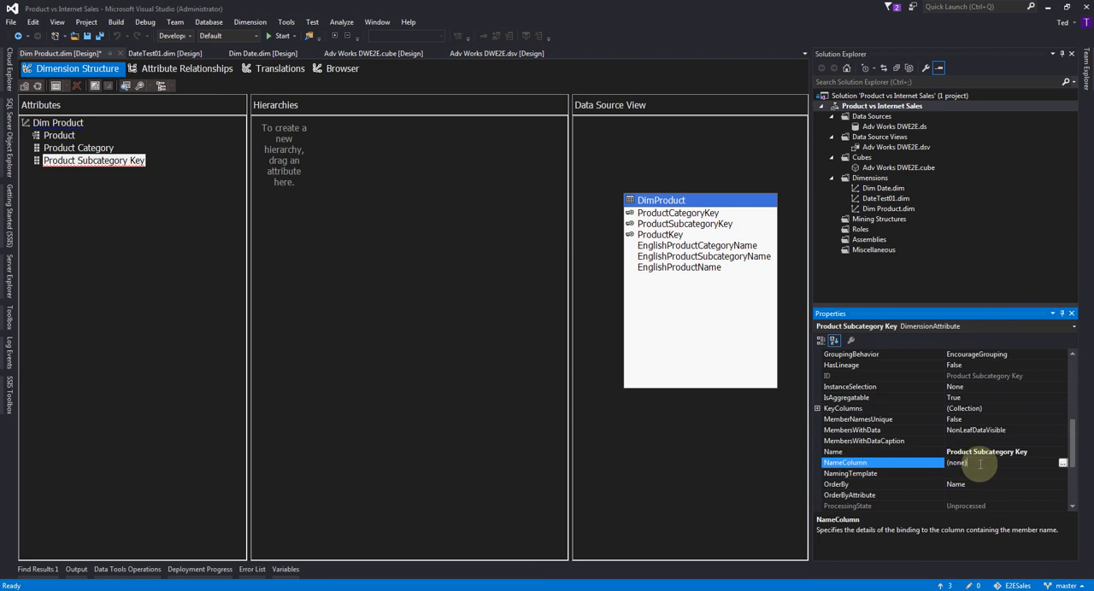
Step: Set the subcategory name column to EnglishProductSubcategoryName
click(1062, 463)
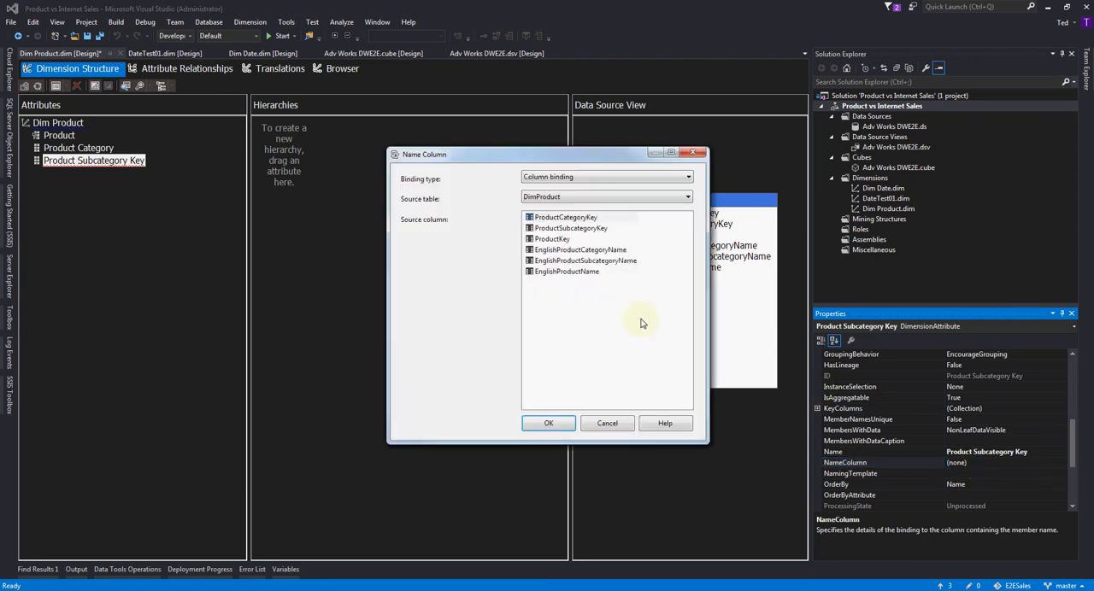
click(584, 261)
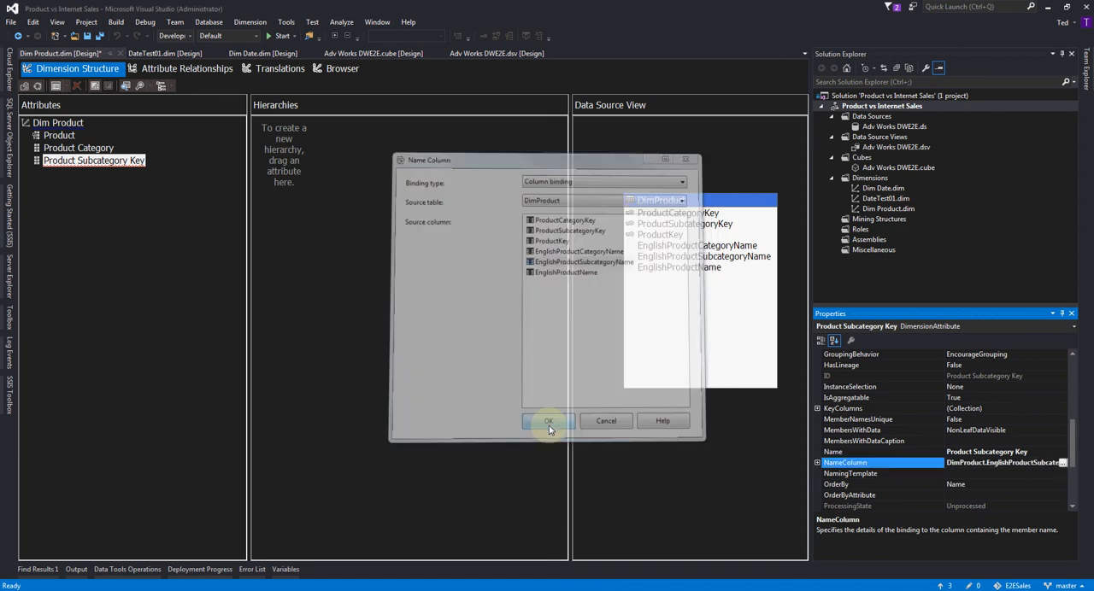
click(548, 420)
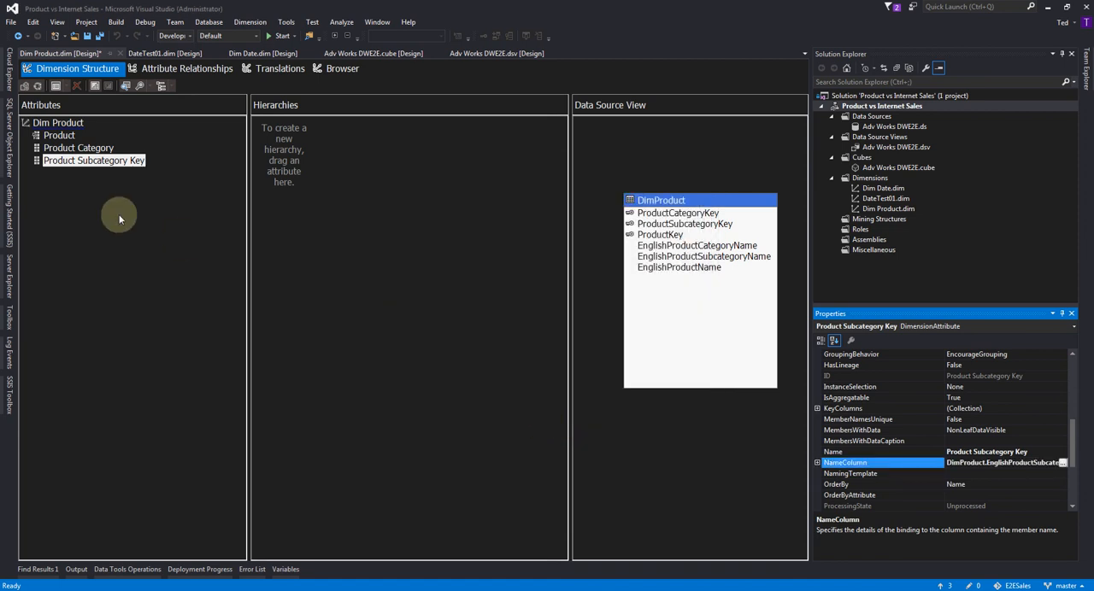
click(59, 135)
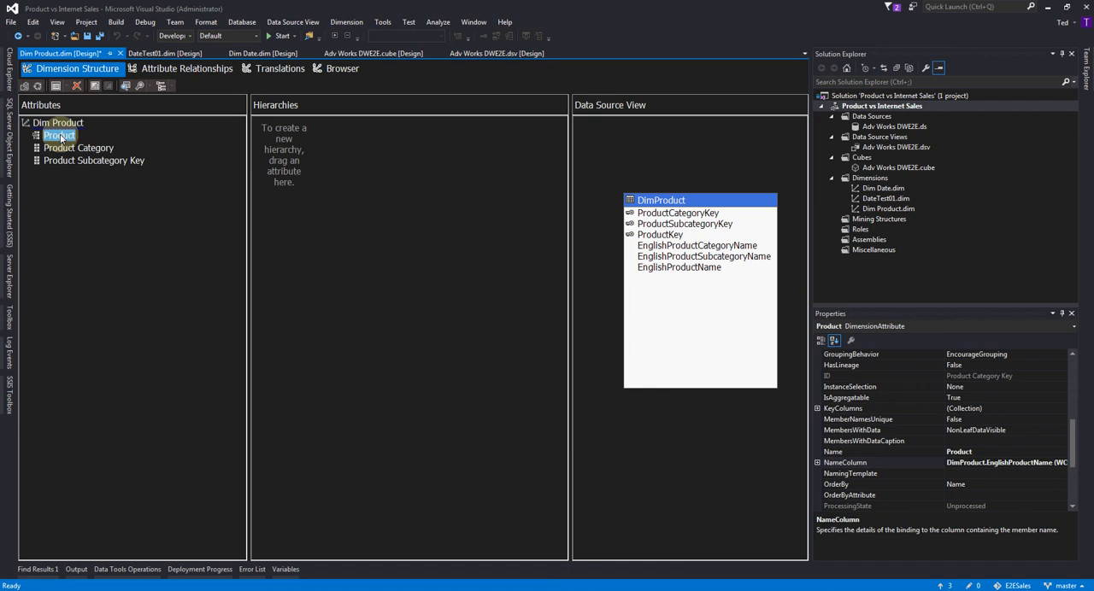
Step: Create a Products hierarchy with Product Category above Product Subcategory Key
click(78, 147)
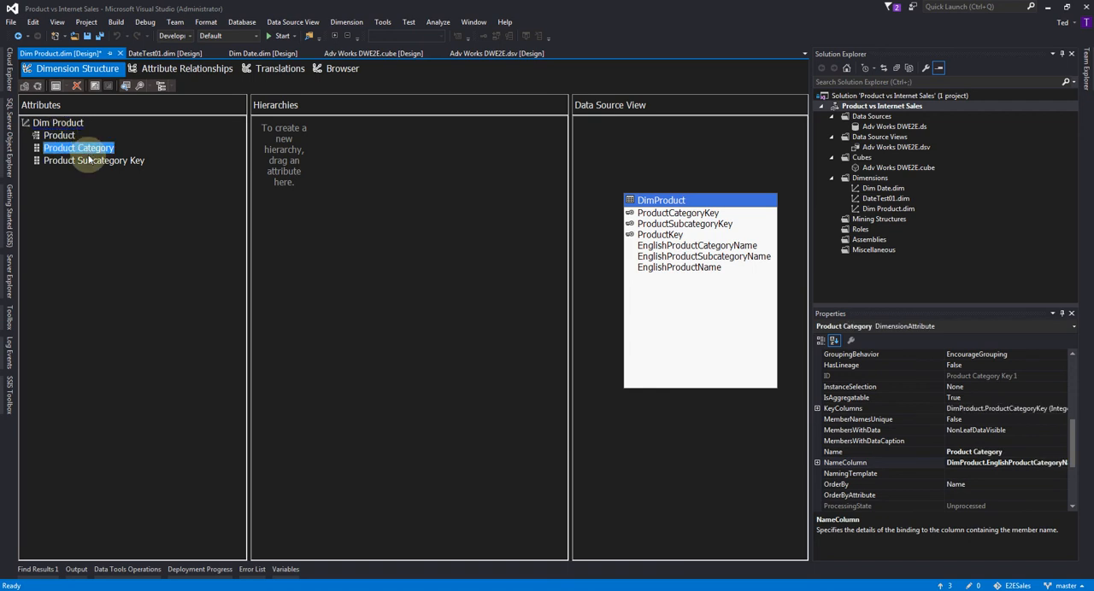
drag(77, 147, 306, 142)
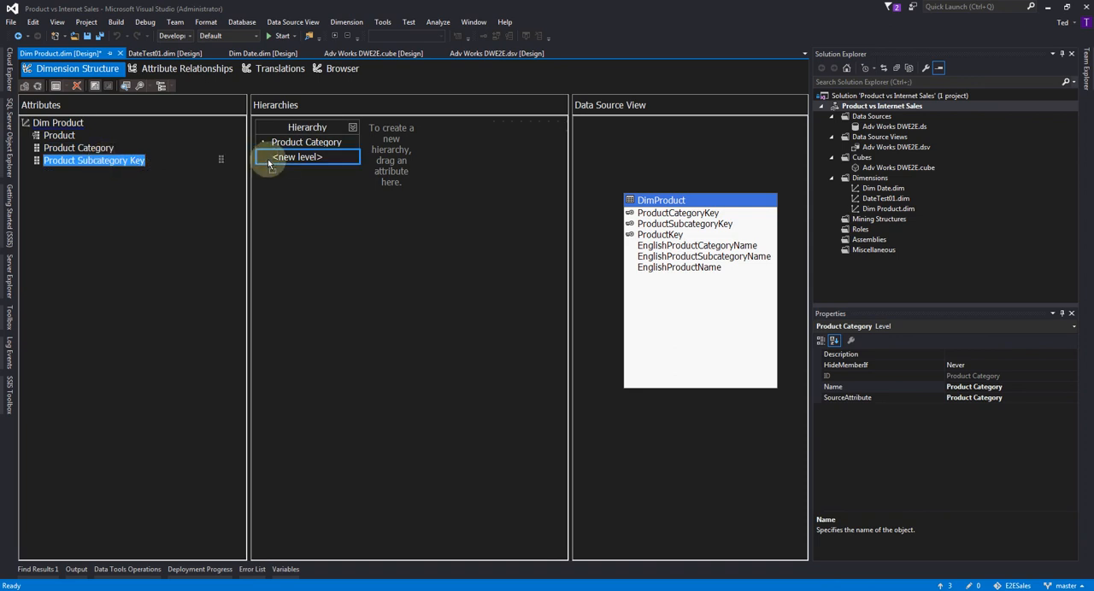
drag(94, 160, 308, 156)
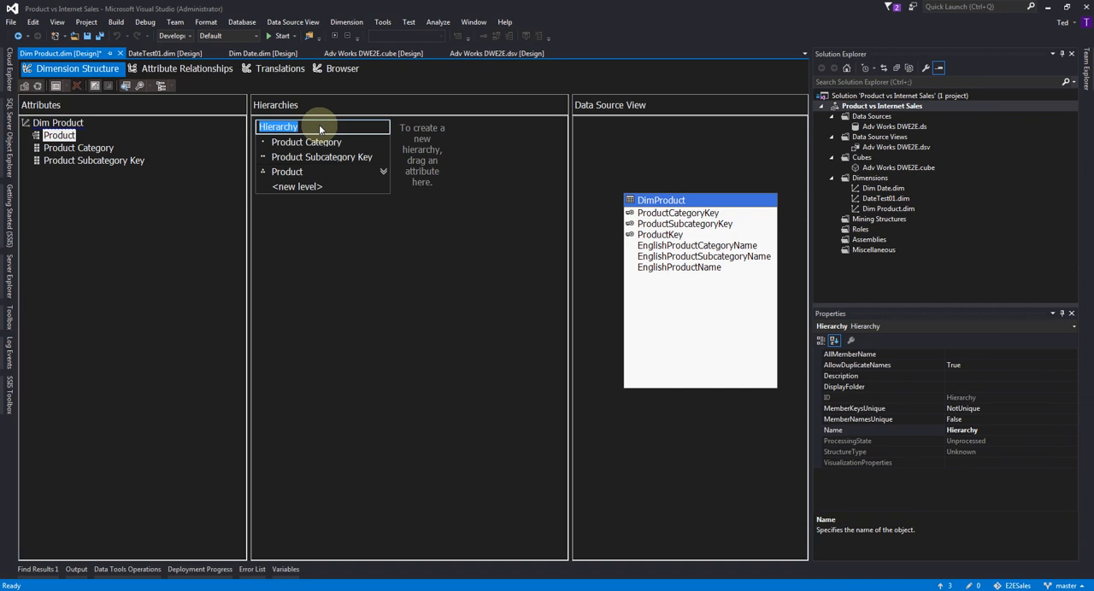
text(P)
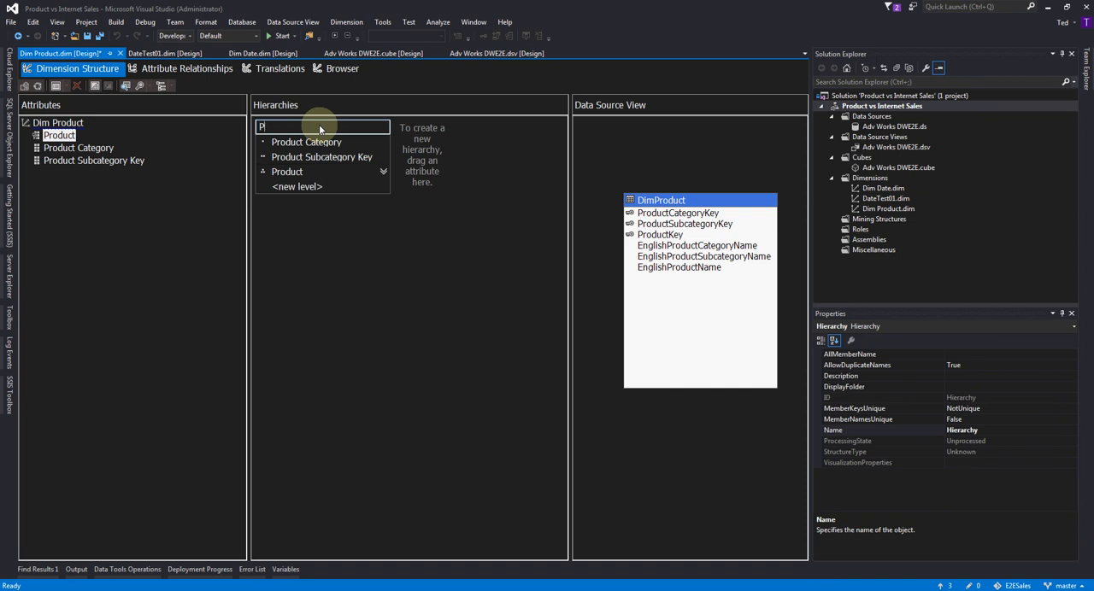
text(roducts)
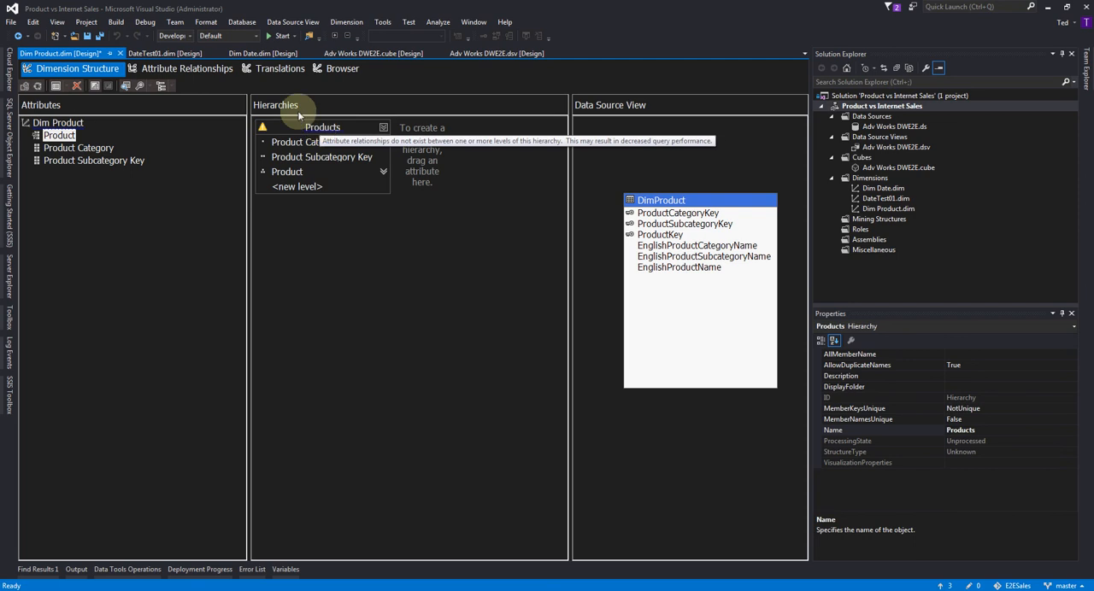
click(186, 68)
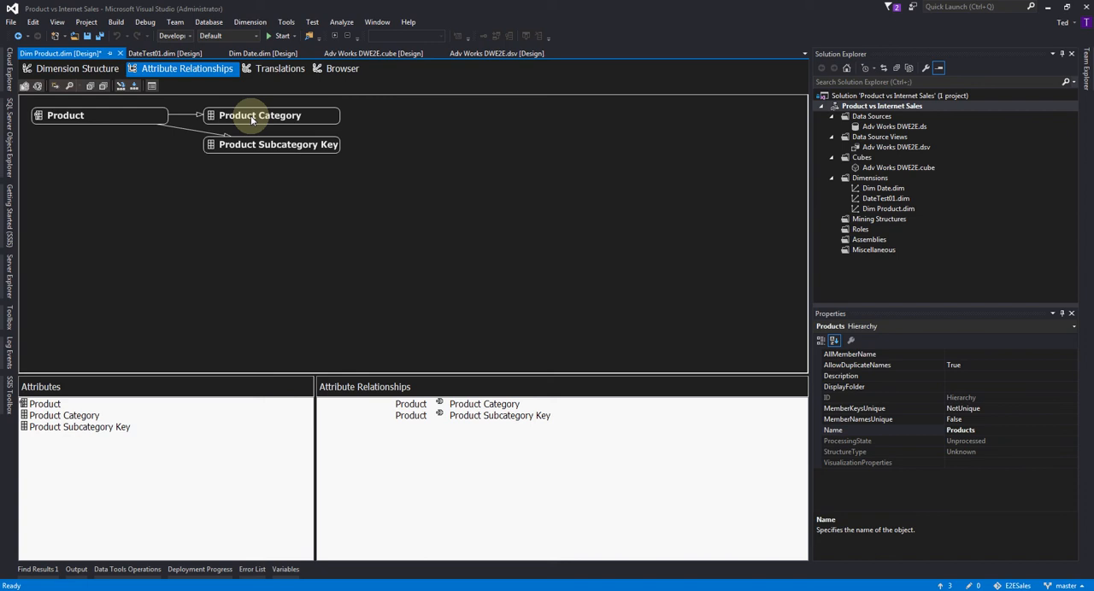
Step: Chain Product → Product Subcategory Key → Product Category with both relationships set to Rigid
click(273, 144)
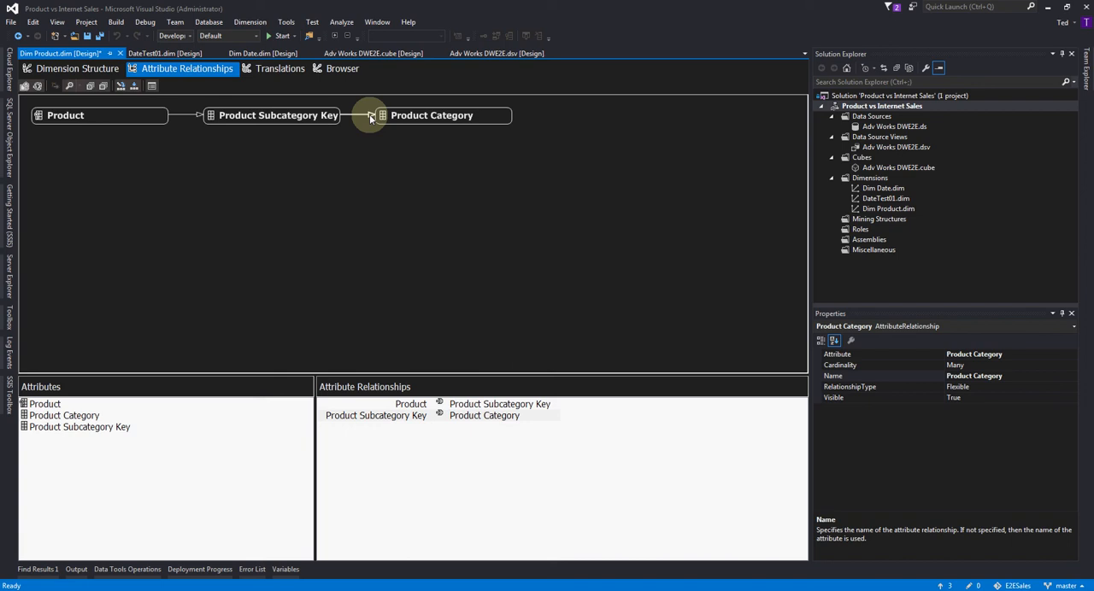
right_click(372, 116)
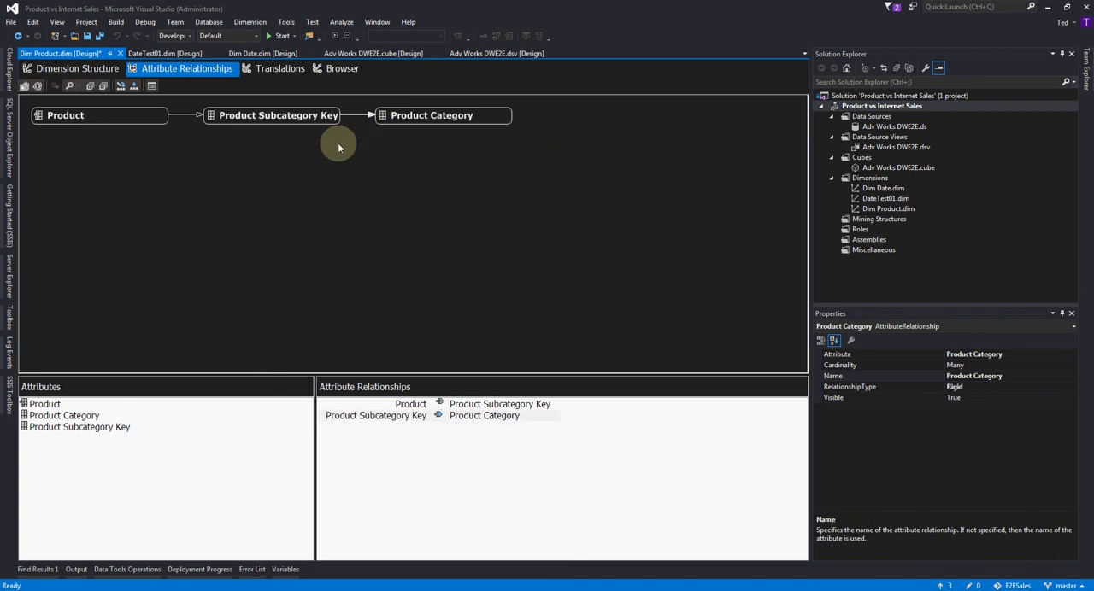
click(197, 116)
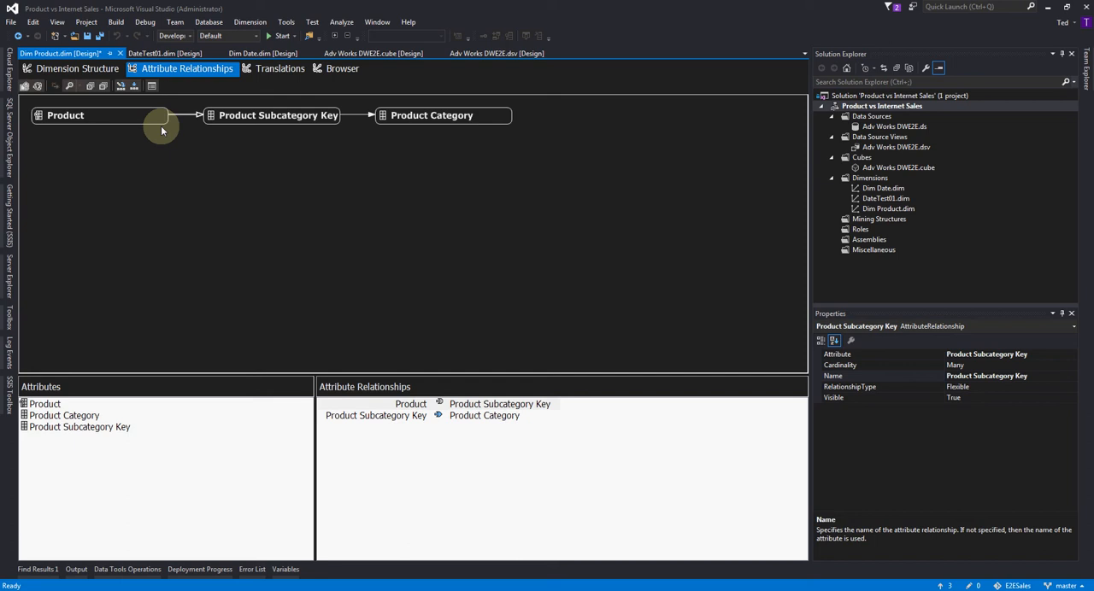
mouse_move(160, 141)
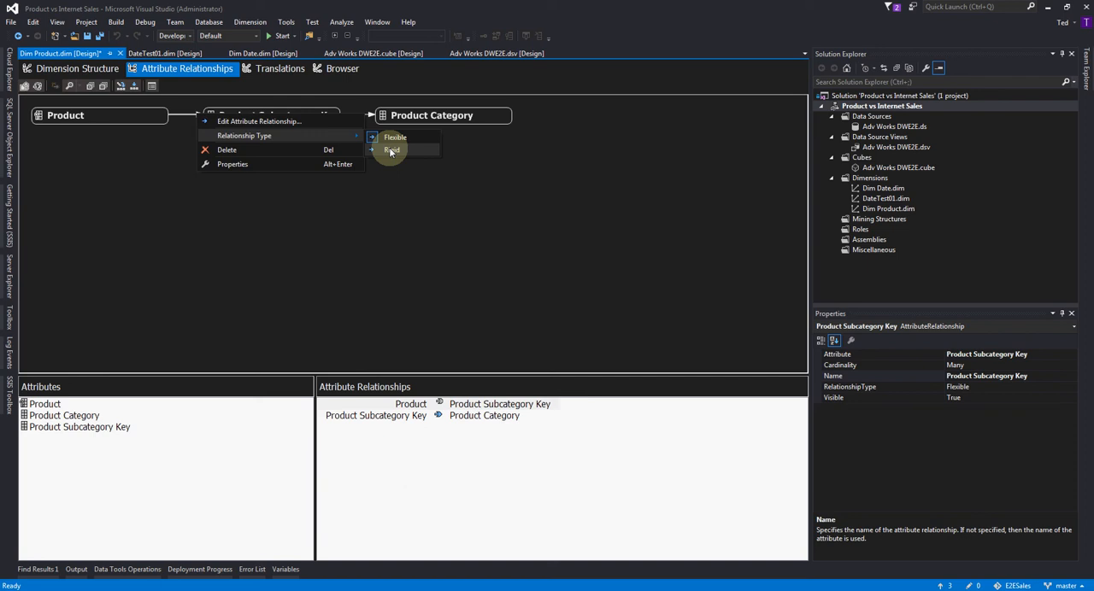
click(390, 151)
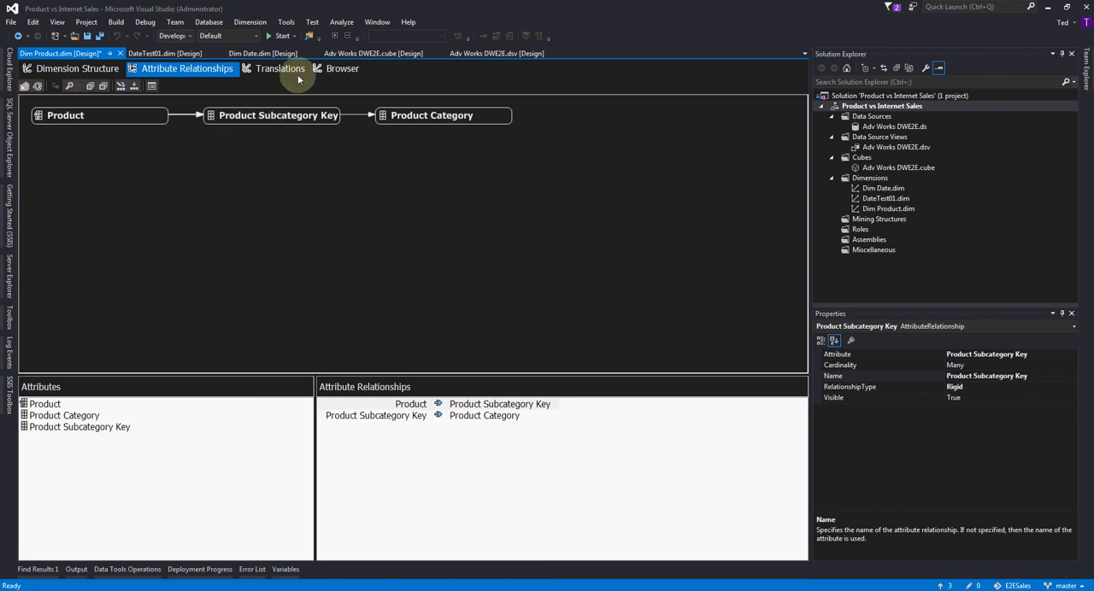
click(77, 69)
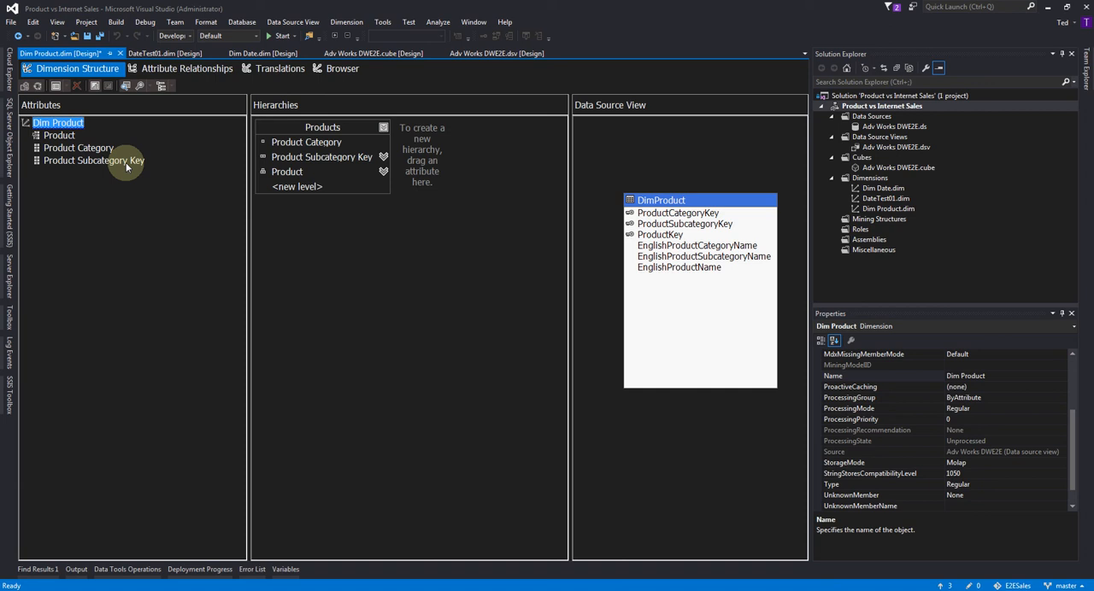
Step: Rename the Product Subcategory Key attribute to Product Subcategory
click(321, 156)
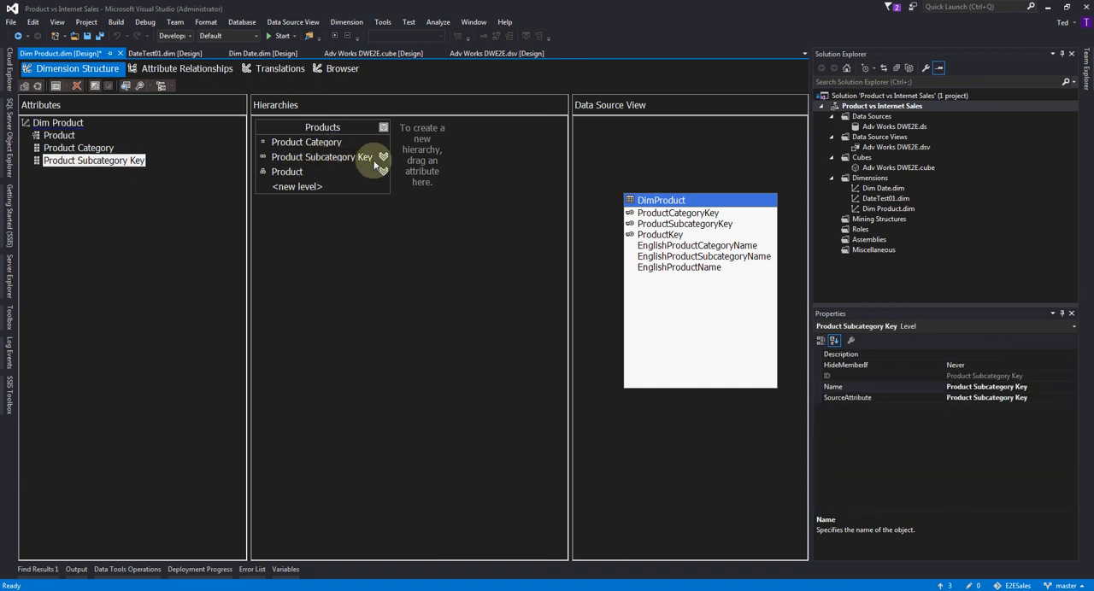
double_click(320, 157)
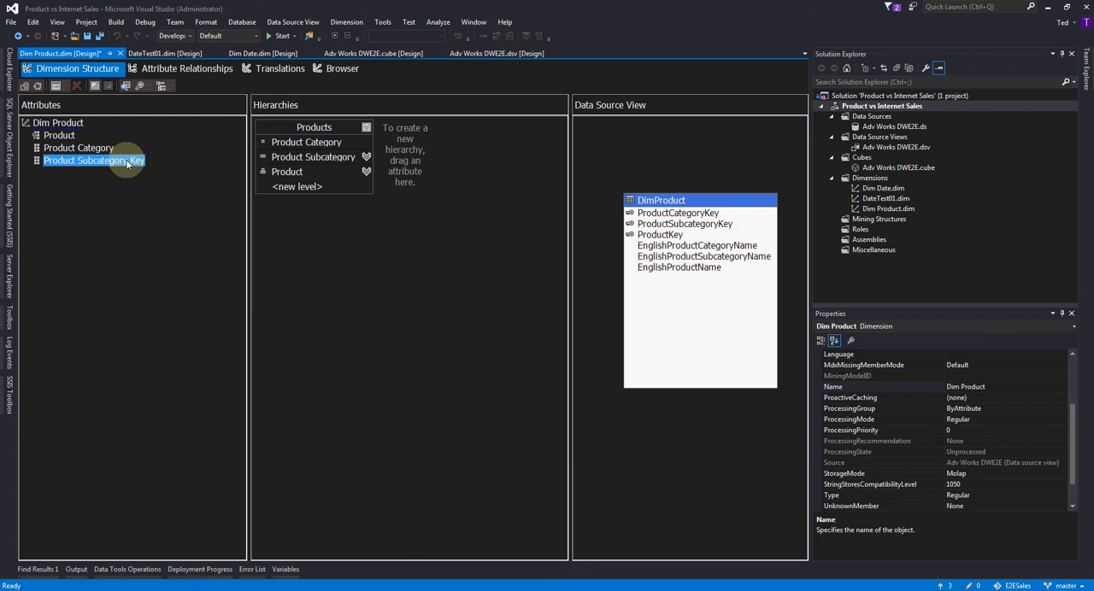
click(92, 161)
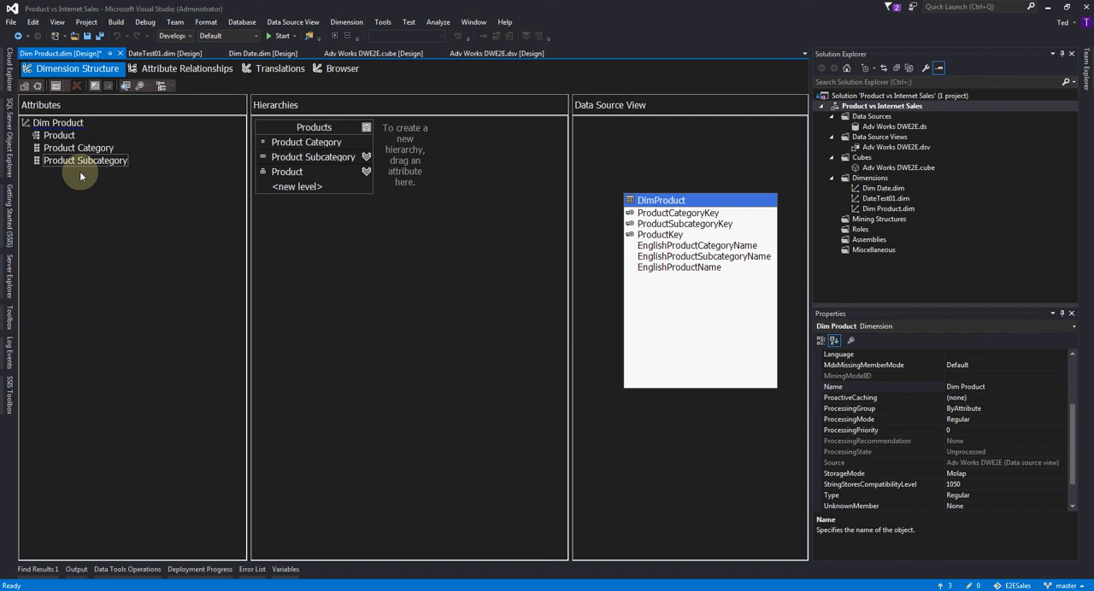
Step: Change AttributeHierarchyVisible for the three product attributes
click(78, 147)
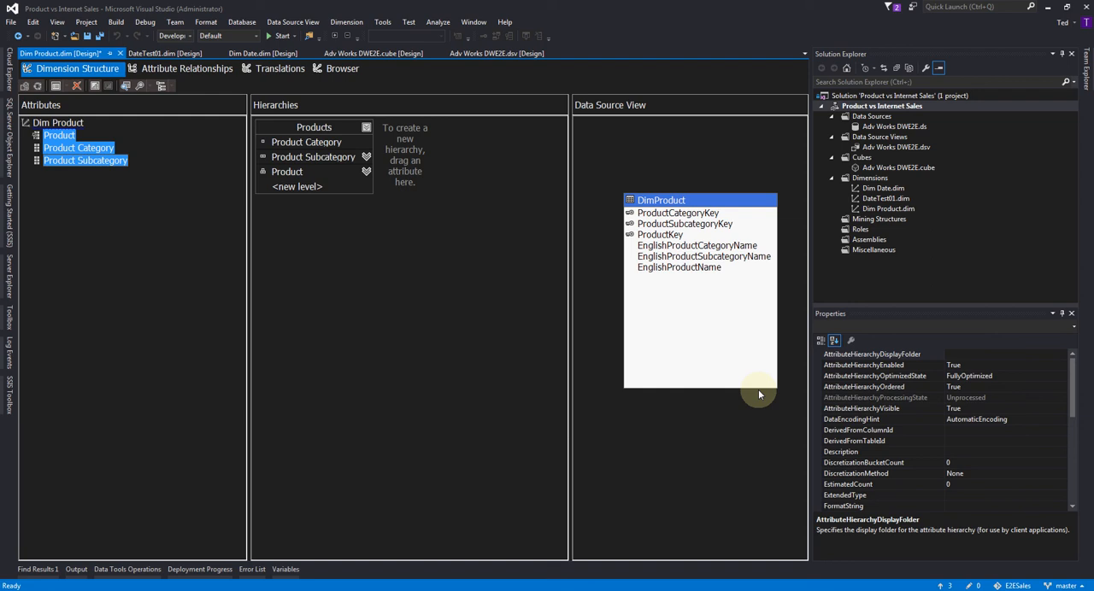
click(860, 408)
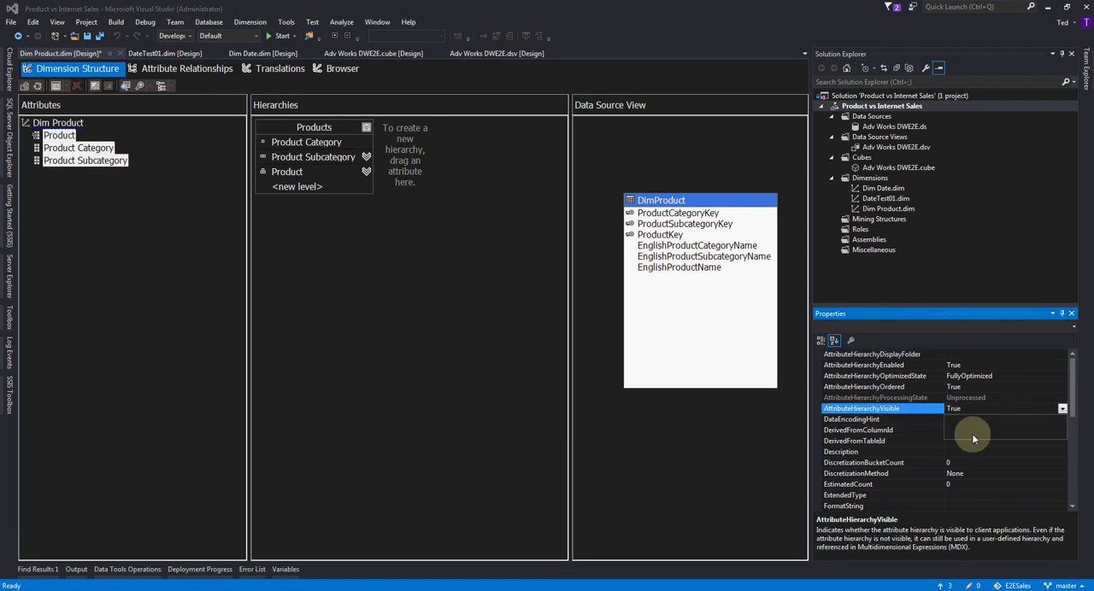
click(58, 122)
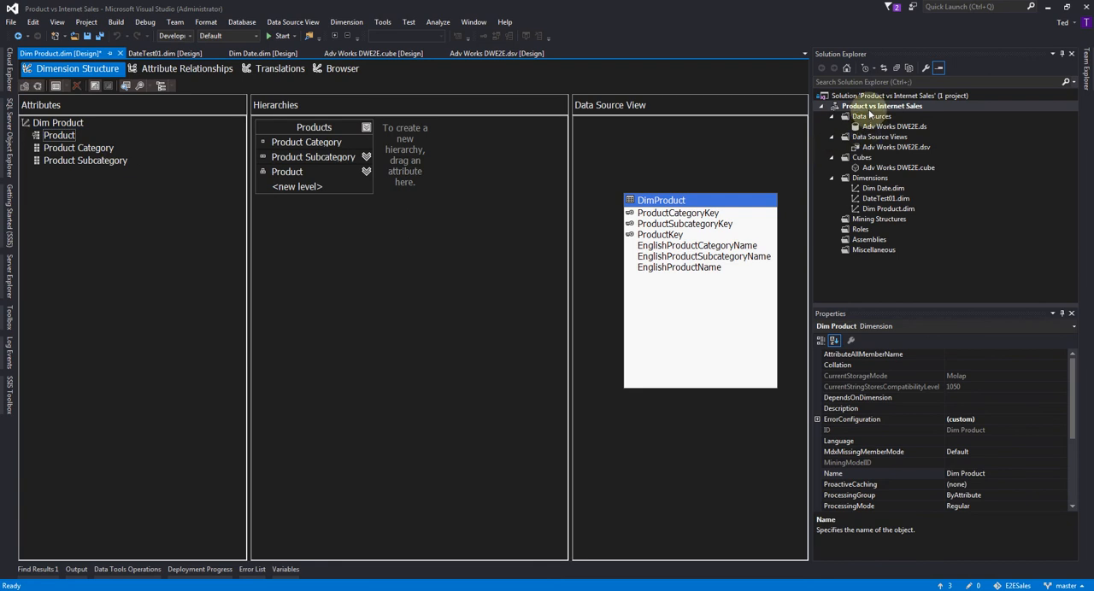
Step: Run full processing on the Product vs Internet Sales project, then close the progress window
click(880, 106)
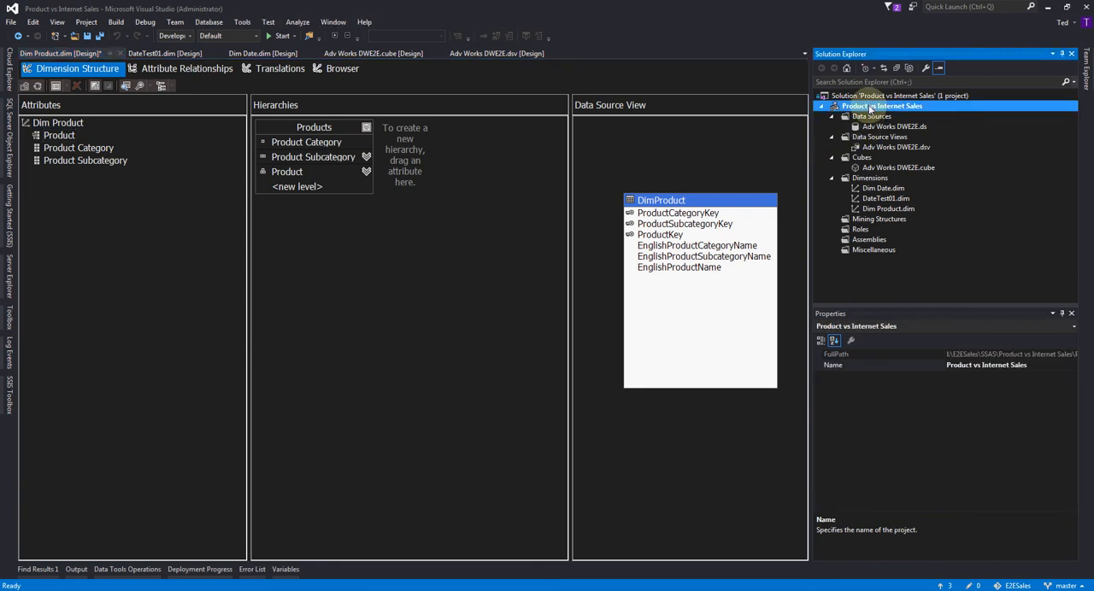
right_click(881, 106)
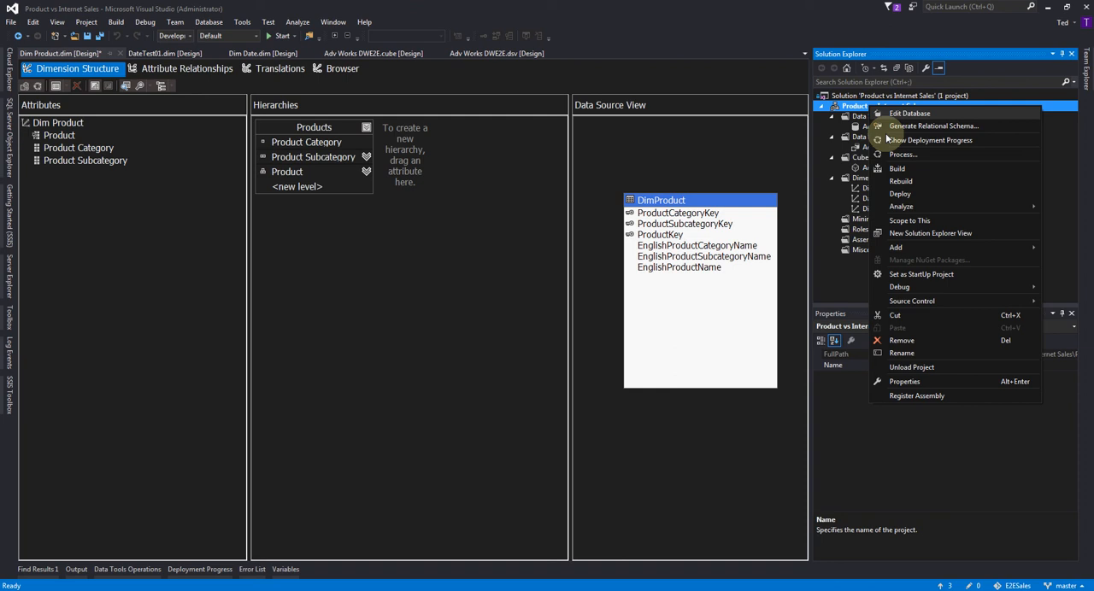
click(601, 320)
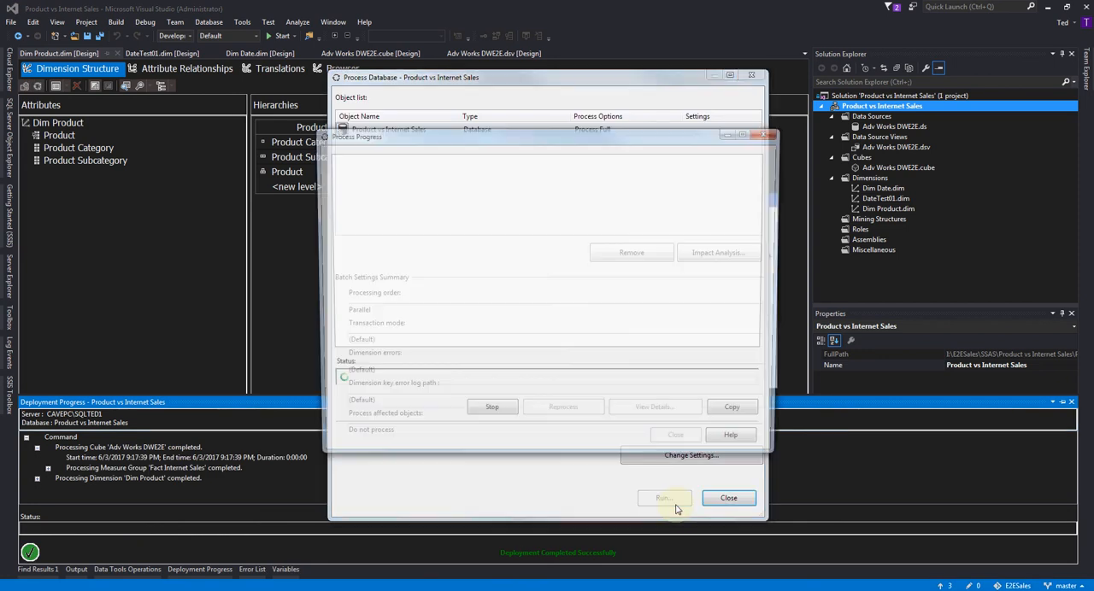
click(664, 498)
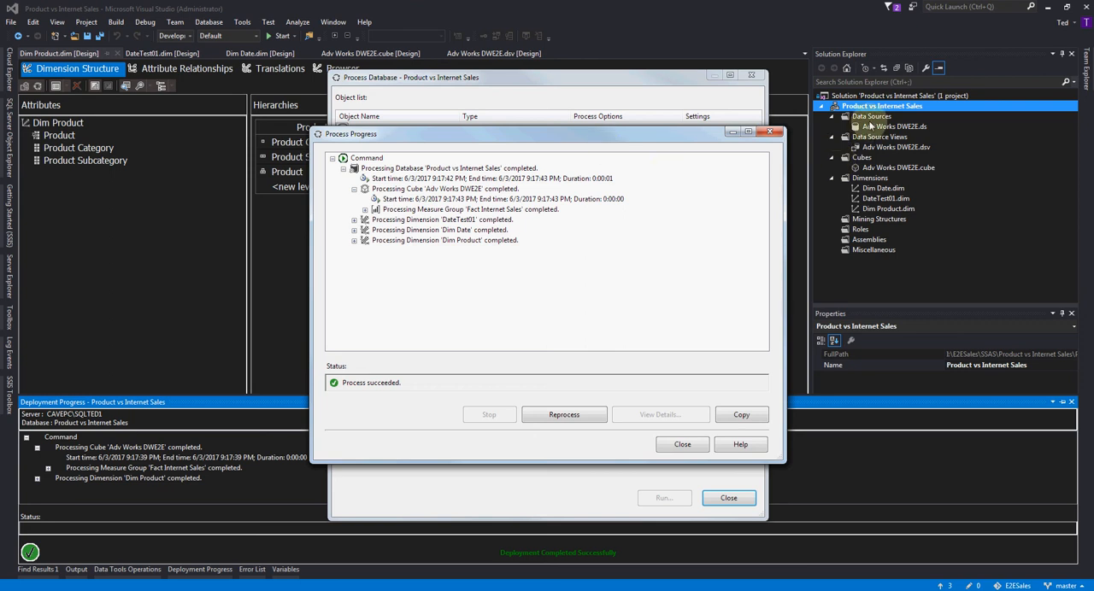
mouse_move(868, 127)
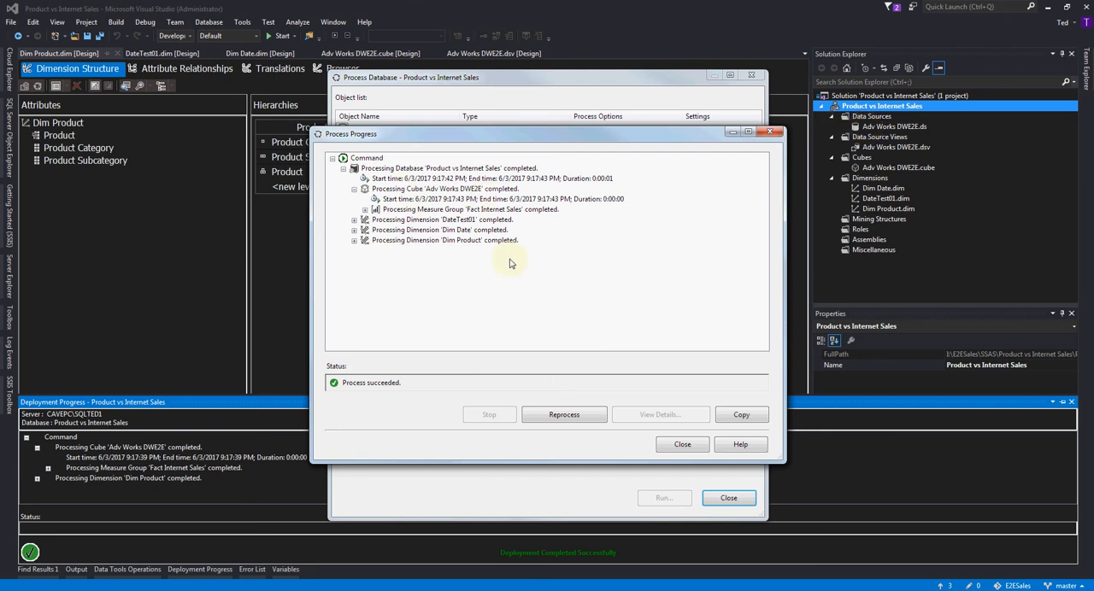
mouse_move(483, 255)
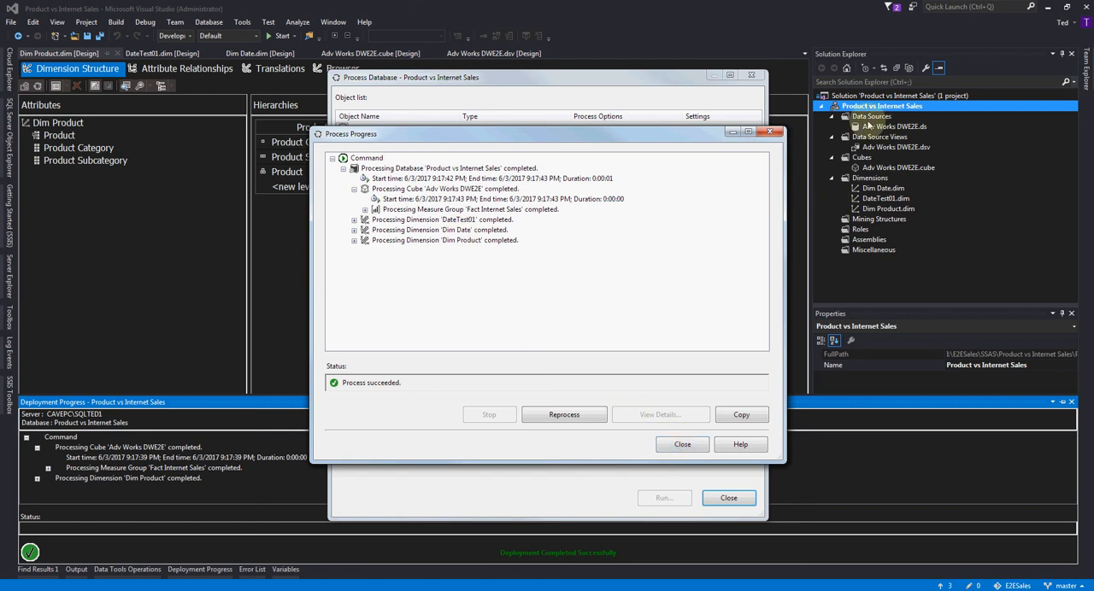
mouse_move(661, 414)
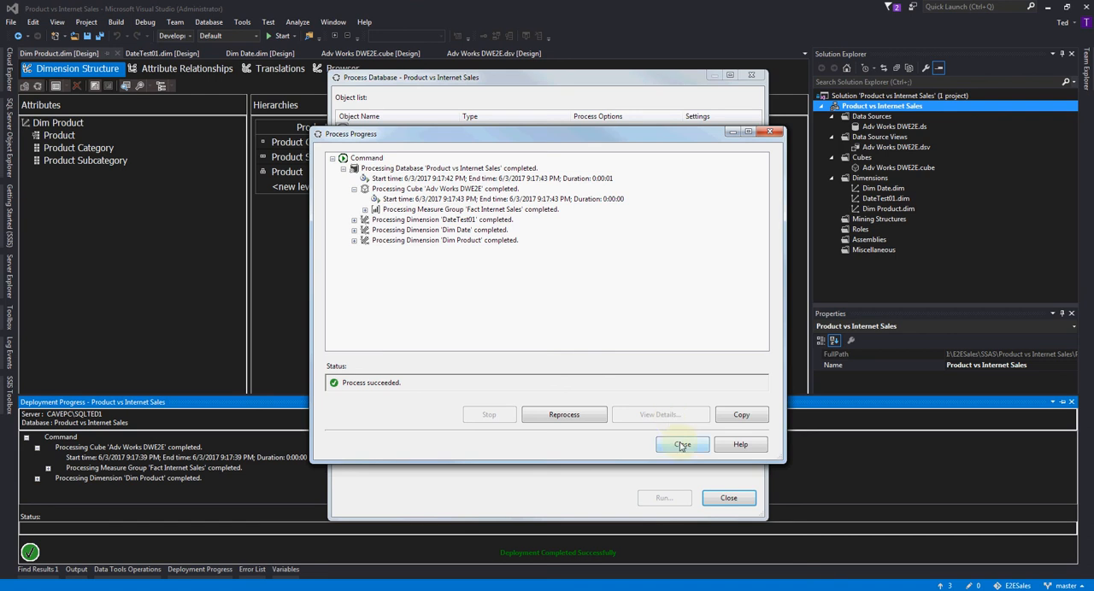
click(682, 445)
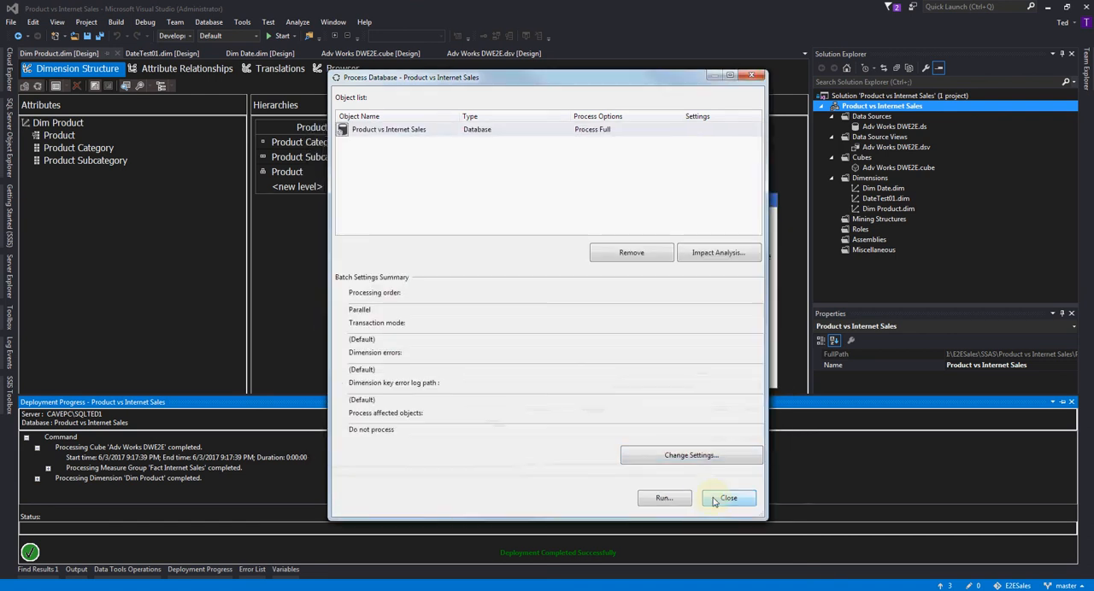
click(728, 498)
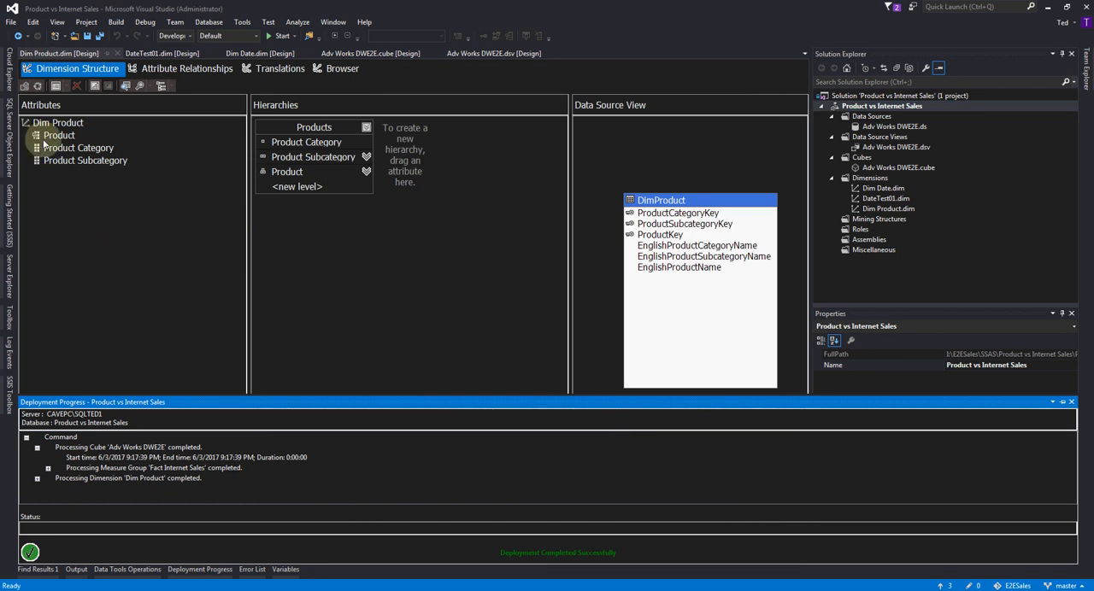
right_click(59, 135)
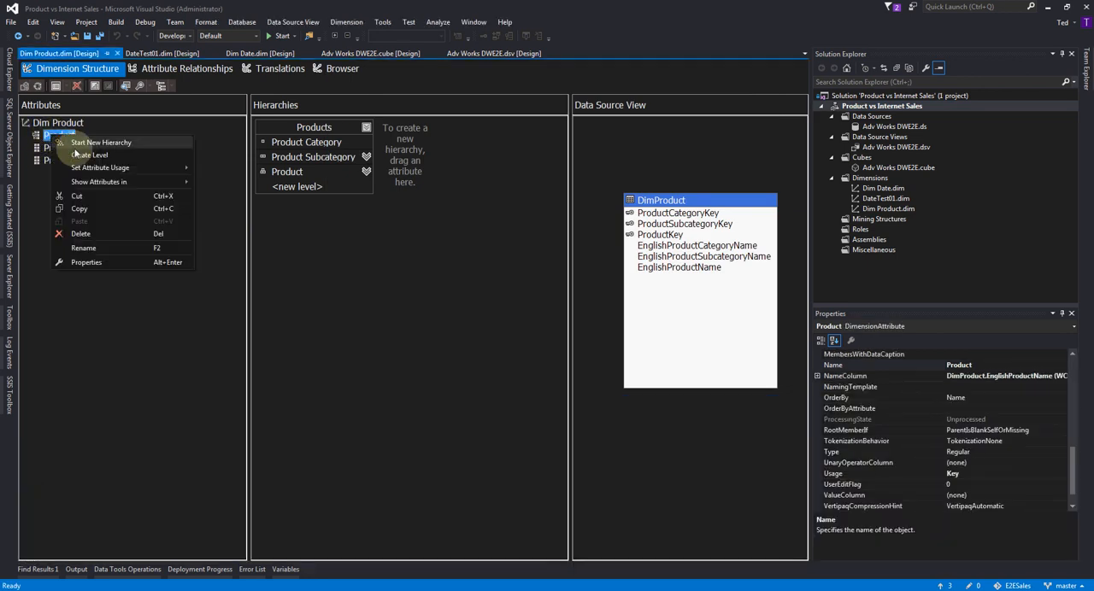
mouse_move(89, 154)
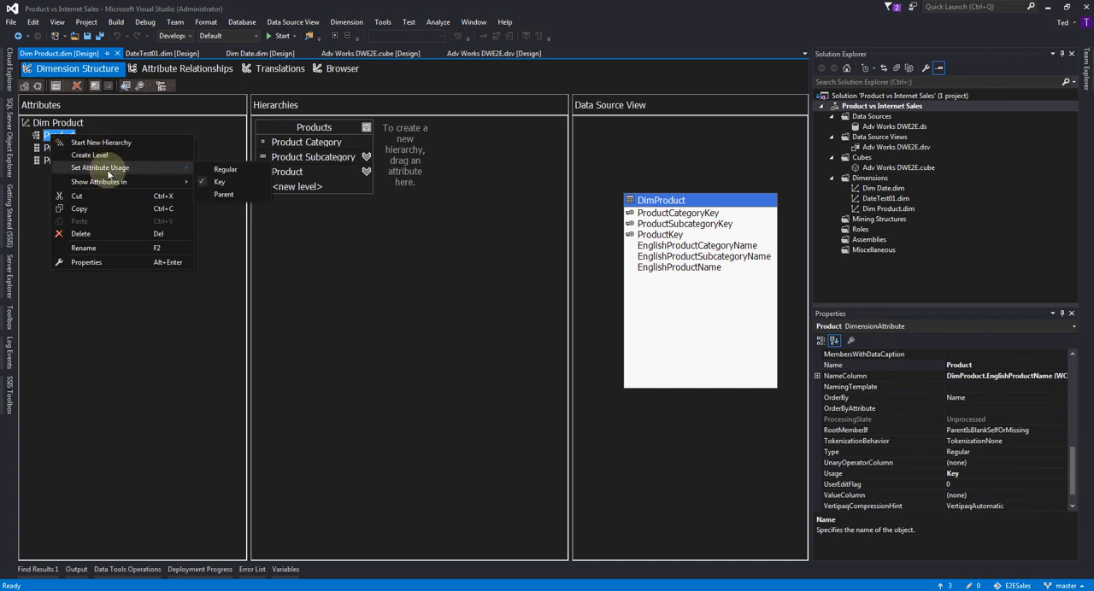
mouse_move(145, 176)
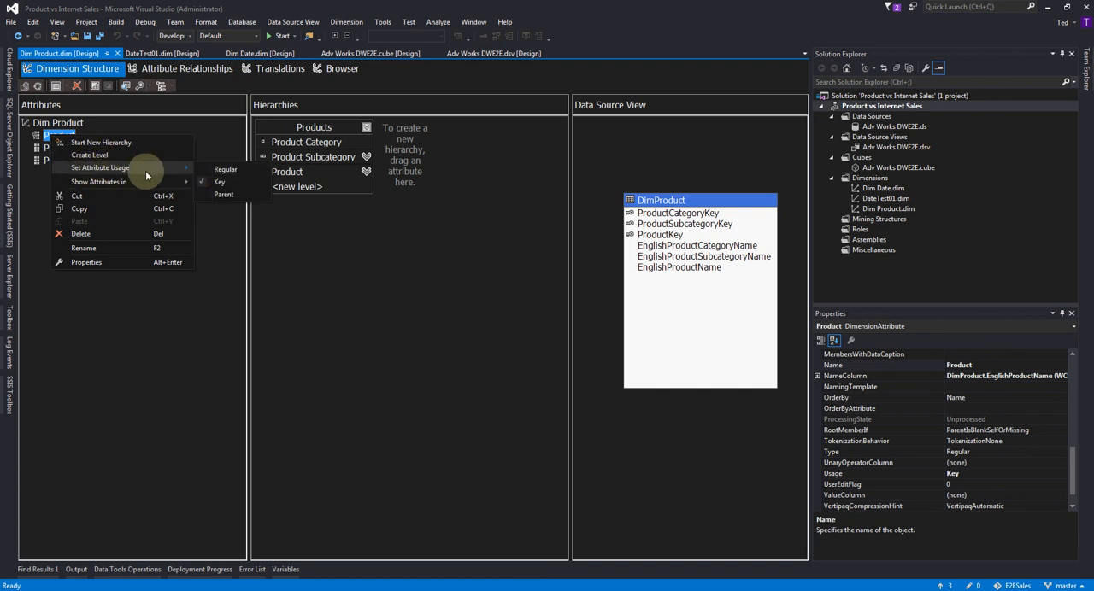
mouse_move(487, 216)
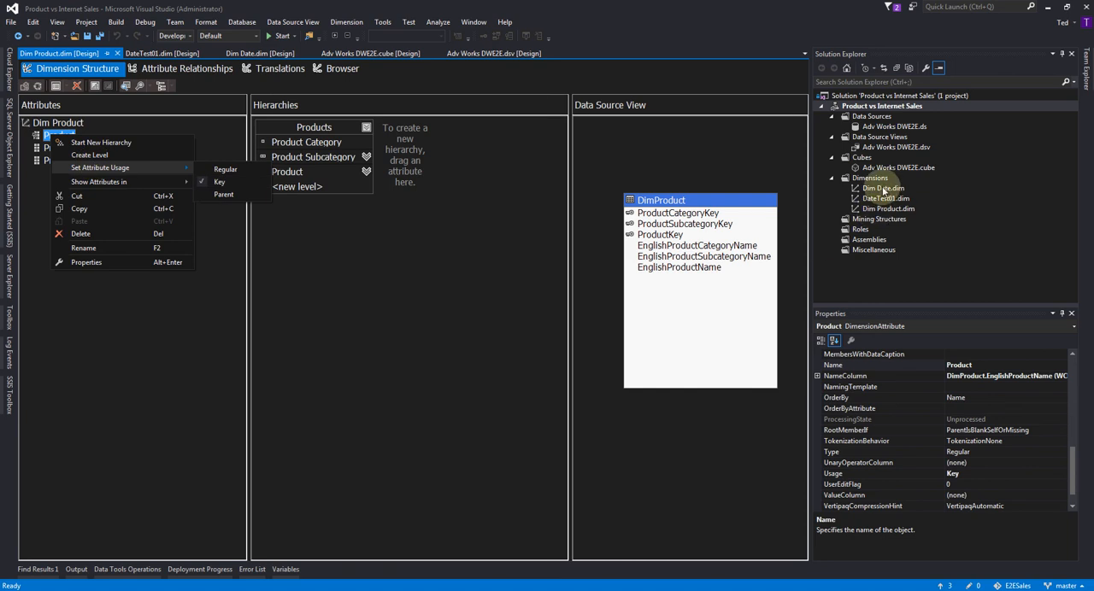
click(148, 334)
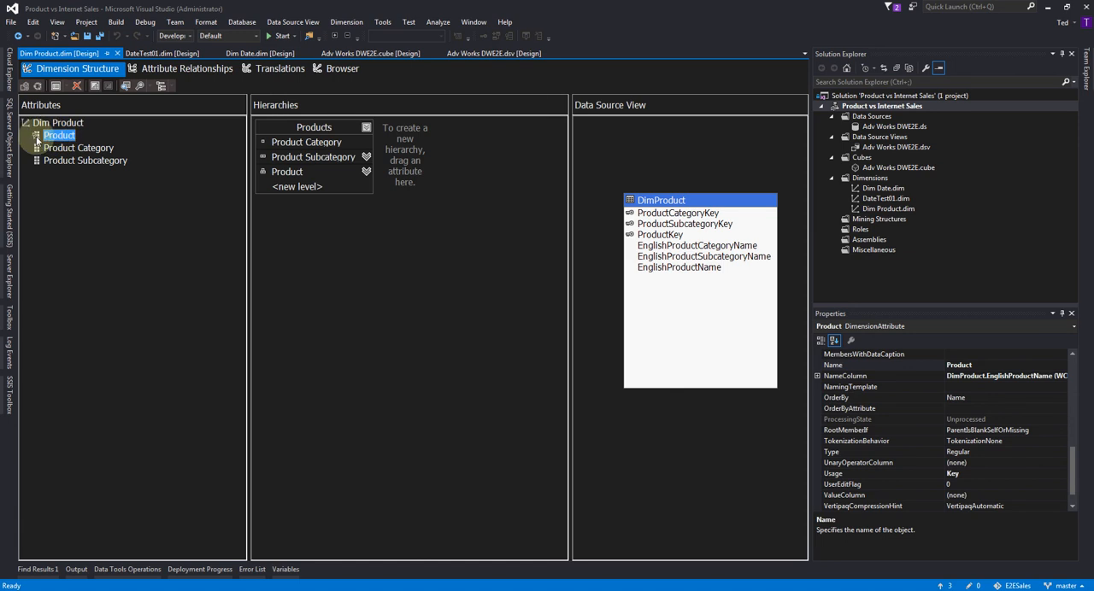
mouse_move(153, 194)
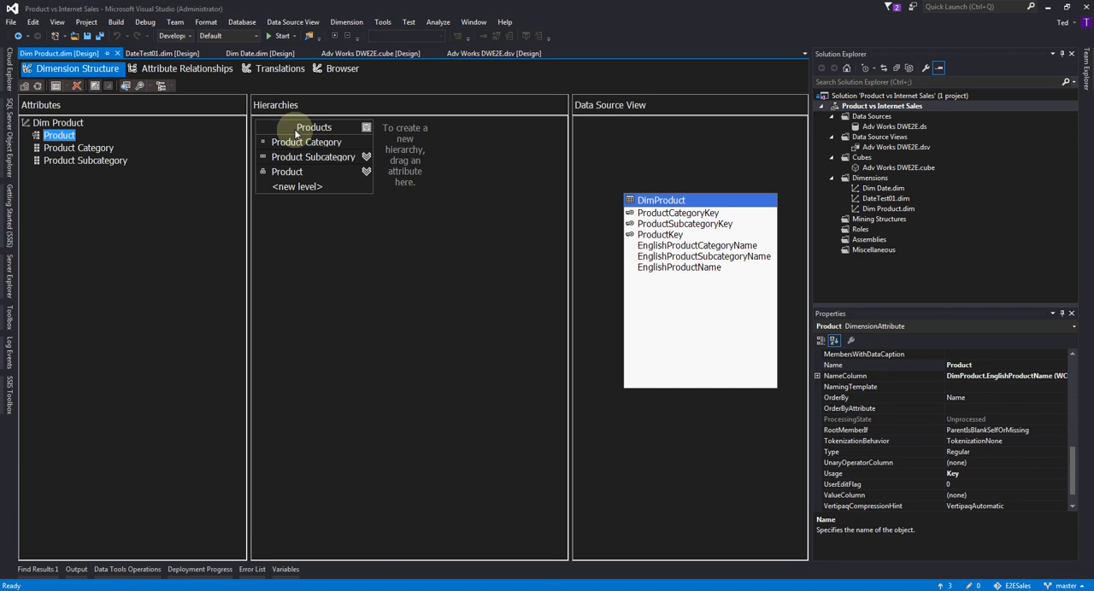
Step: Browse the Products hierarchy, expanding Accessories, Bike Racks, Bikes and Components
click(342, 69)
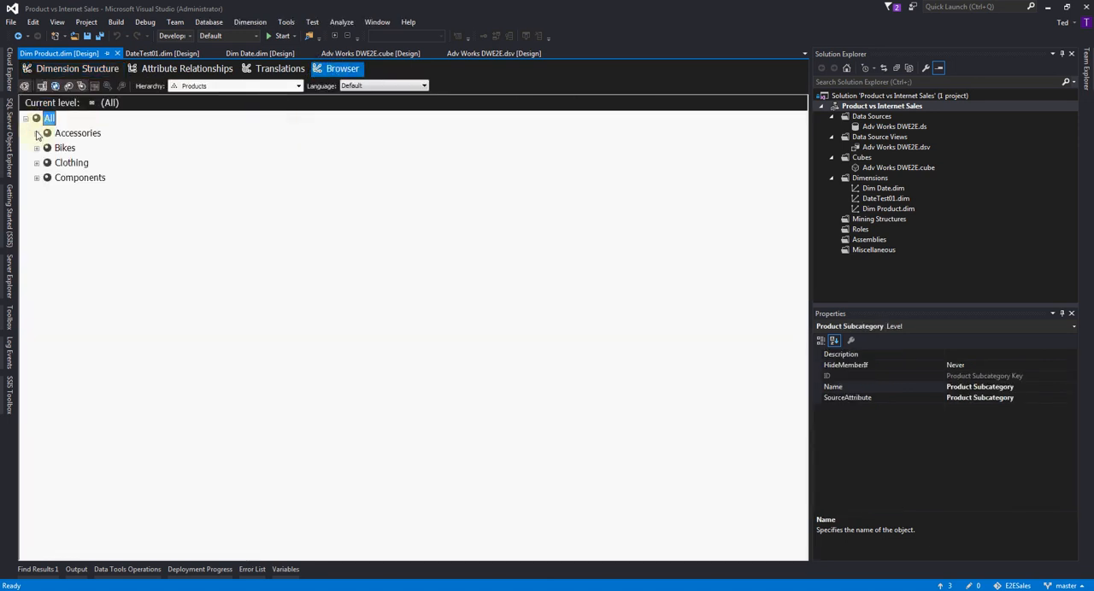
click(37, 133)
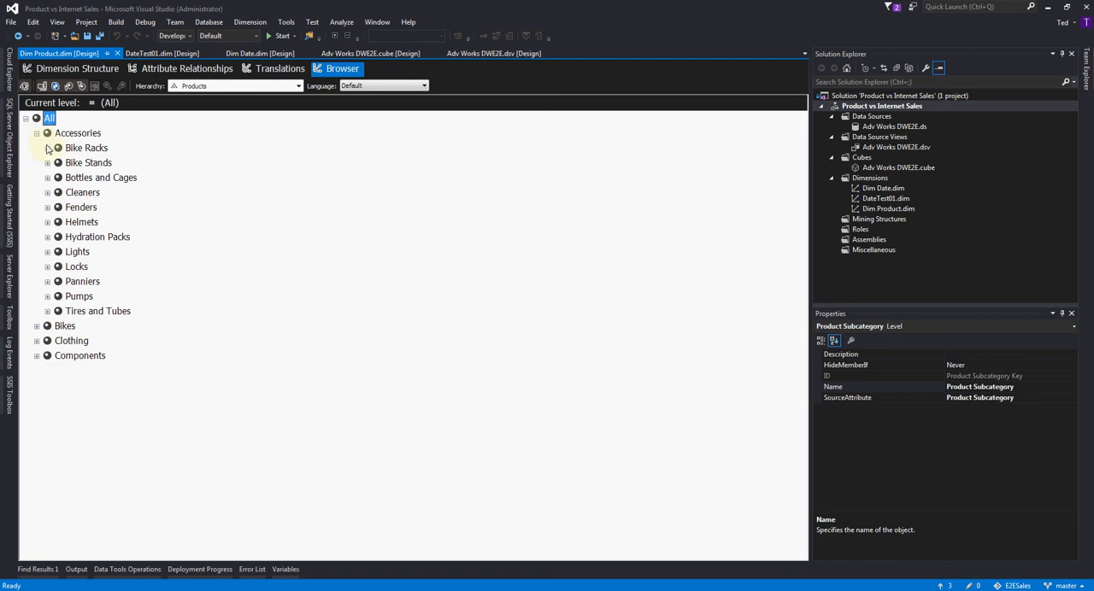
click(48, 148)
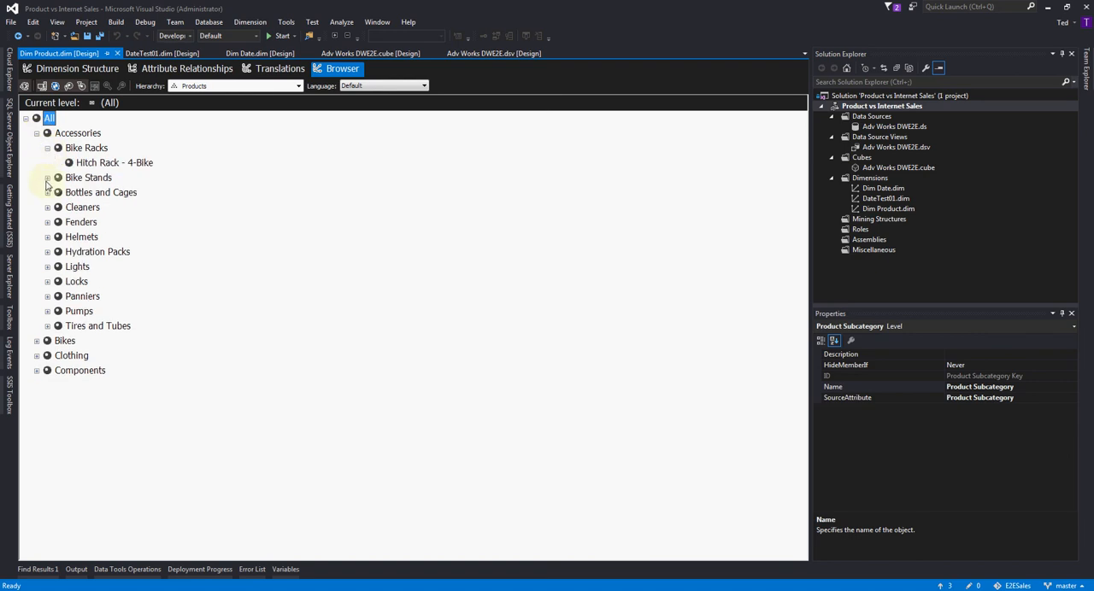
click(37, 132)
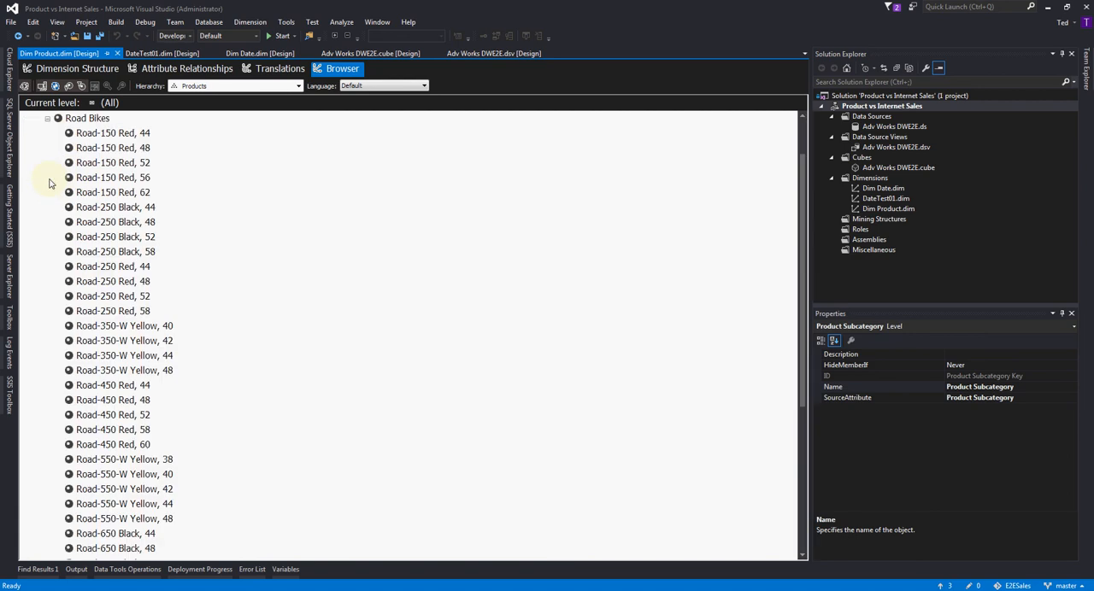
click(48, 118)
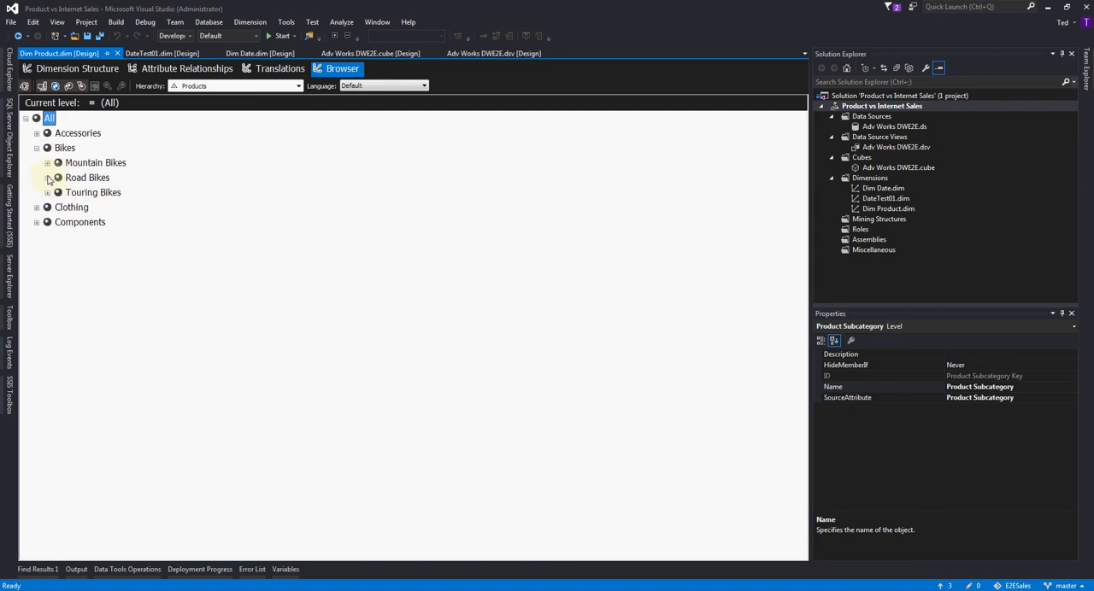
click(48, 162)
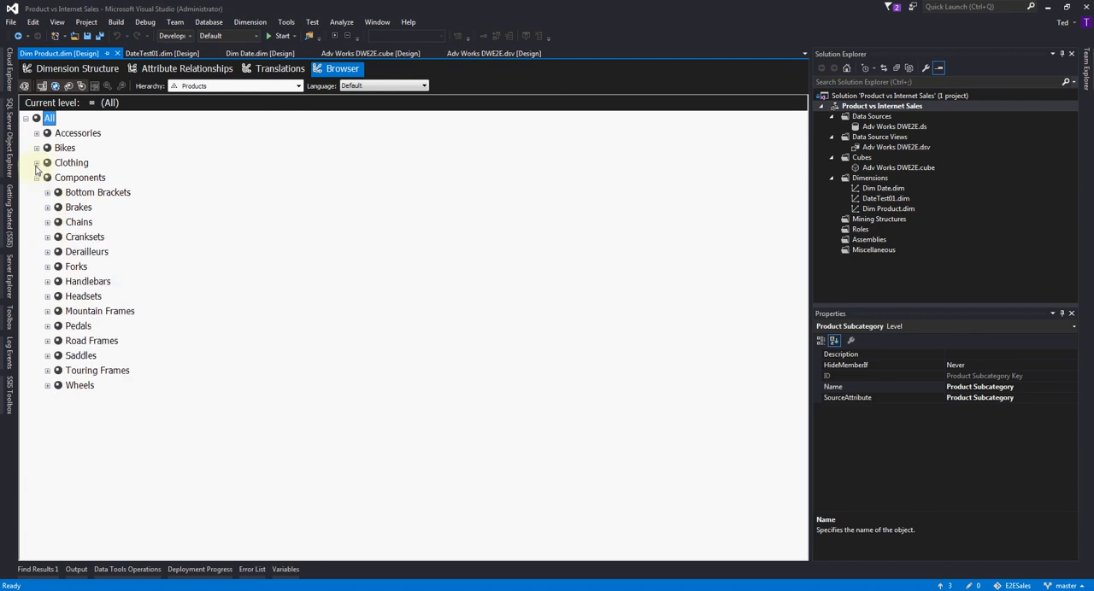
click(37, 162)
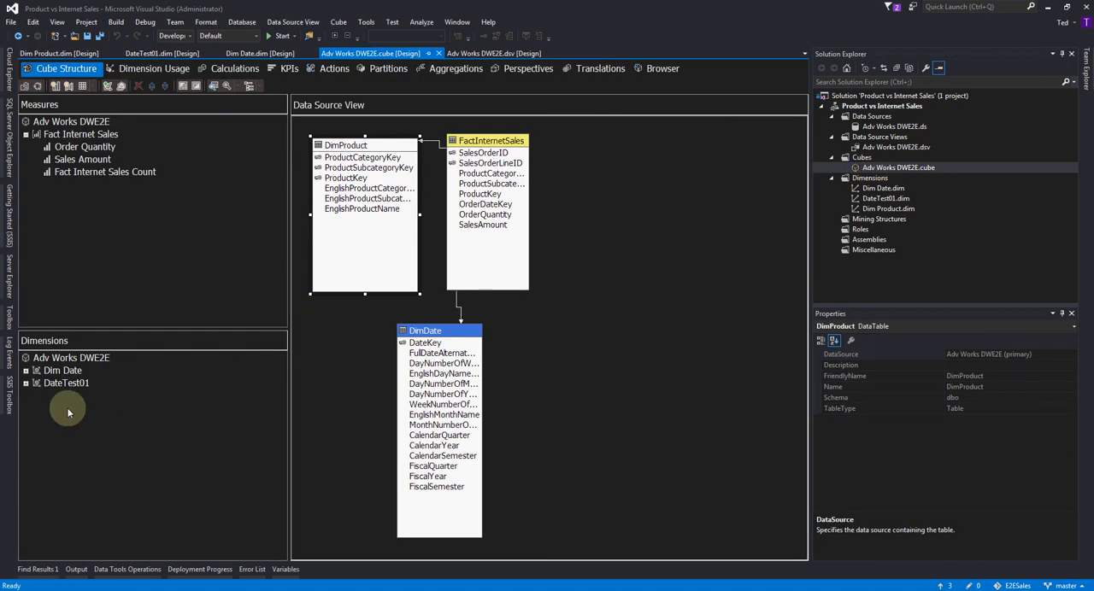
Step: Add Dim Product as a cube dimension via Add Cube Dimension
click(71, 357)
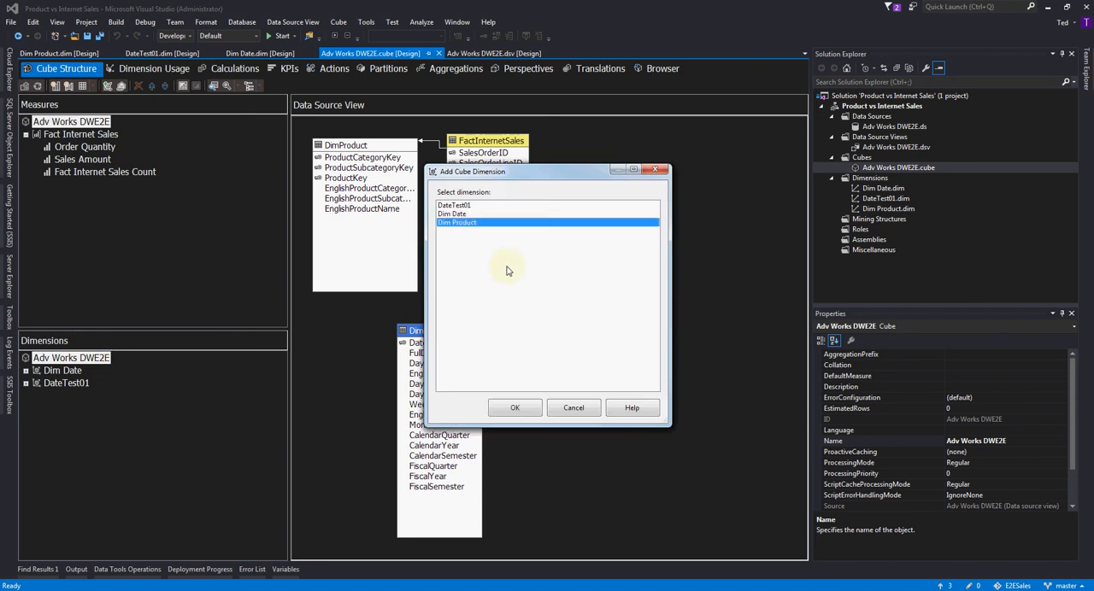
click(514, 408)
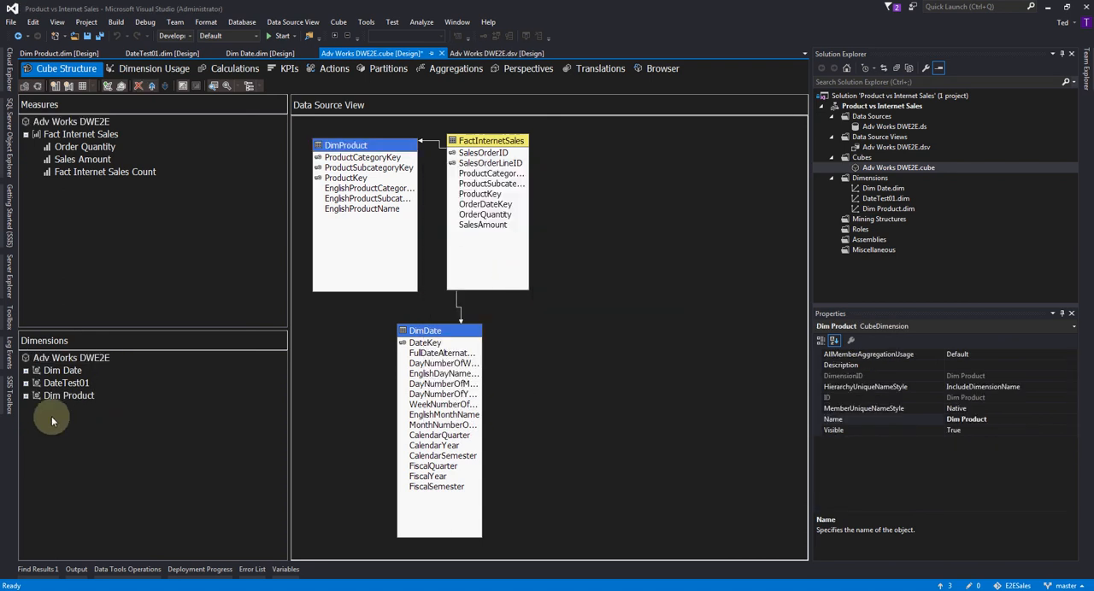
mouse_move(139, 399)
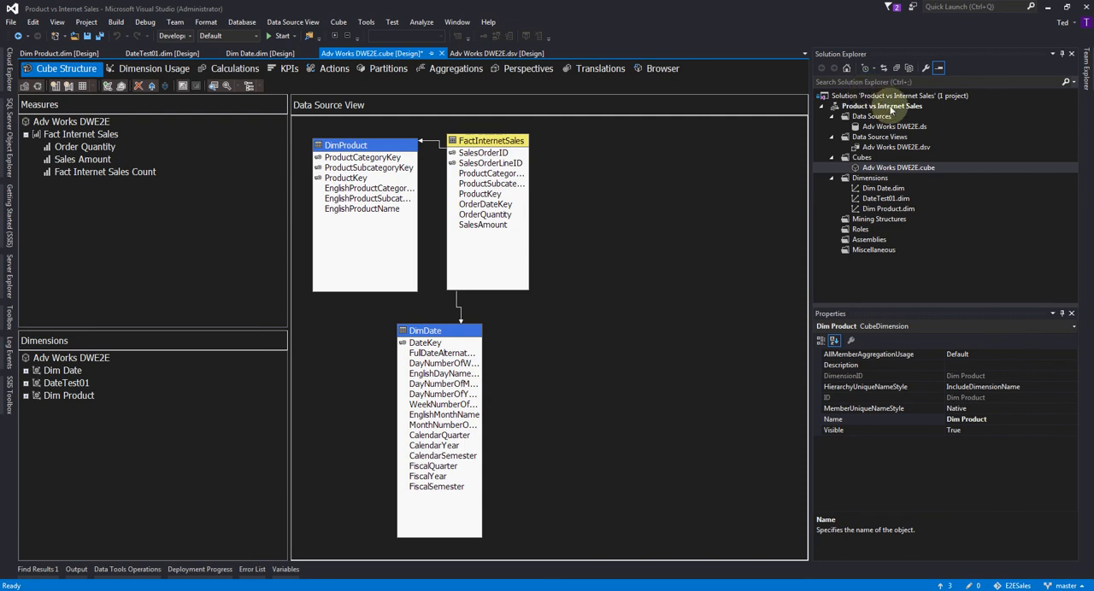
Step: Process the Product vs Internet Sales project, accepting build and deploy first
right_click(882, 106)
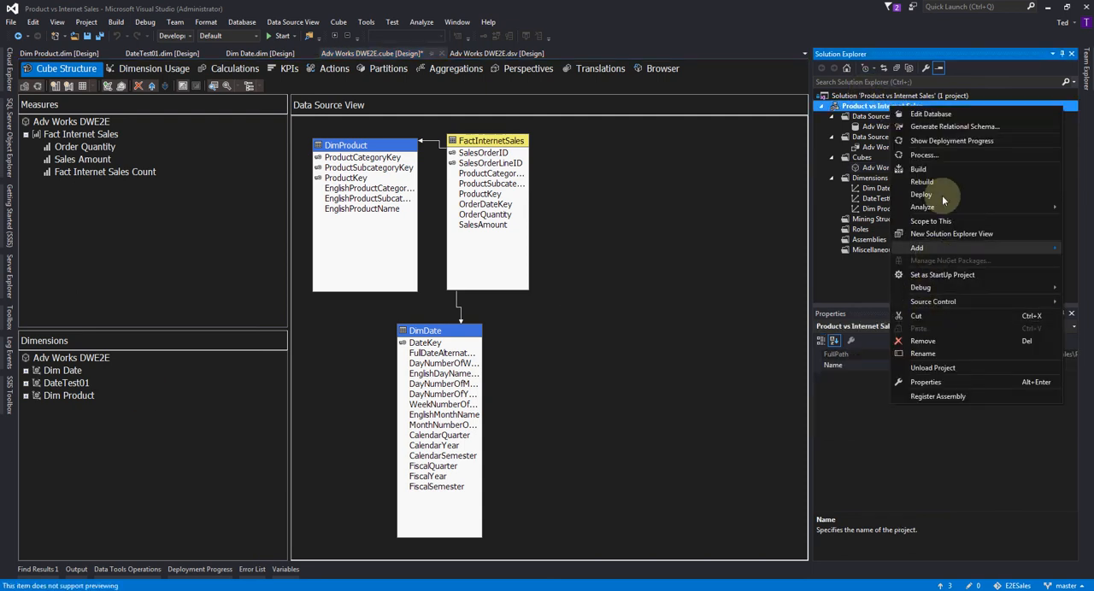
click(922, 194)
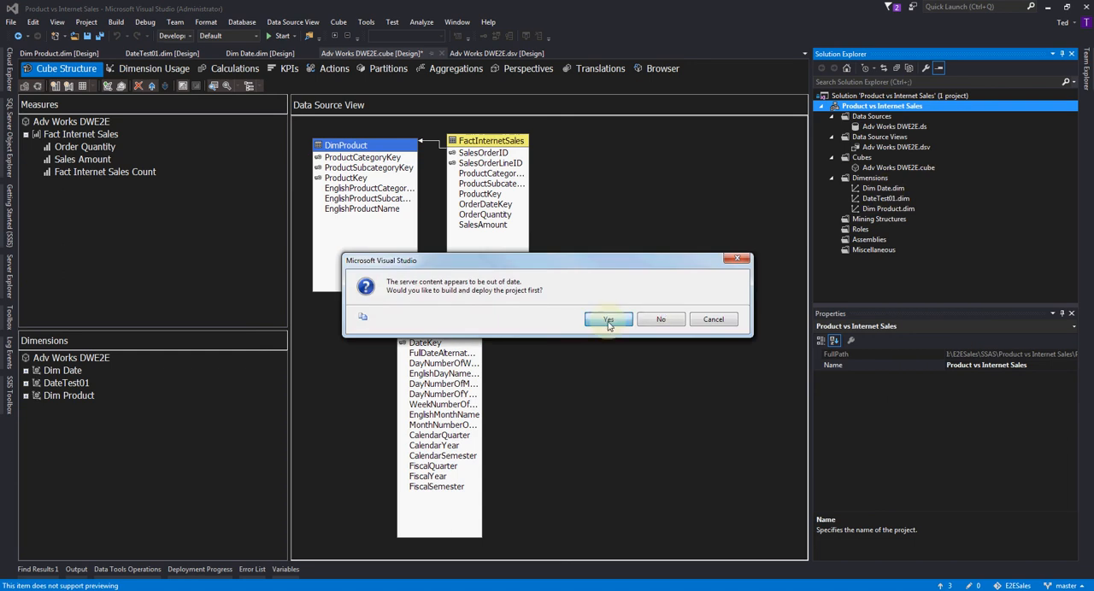
click(608, 318)
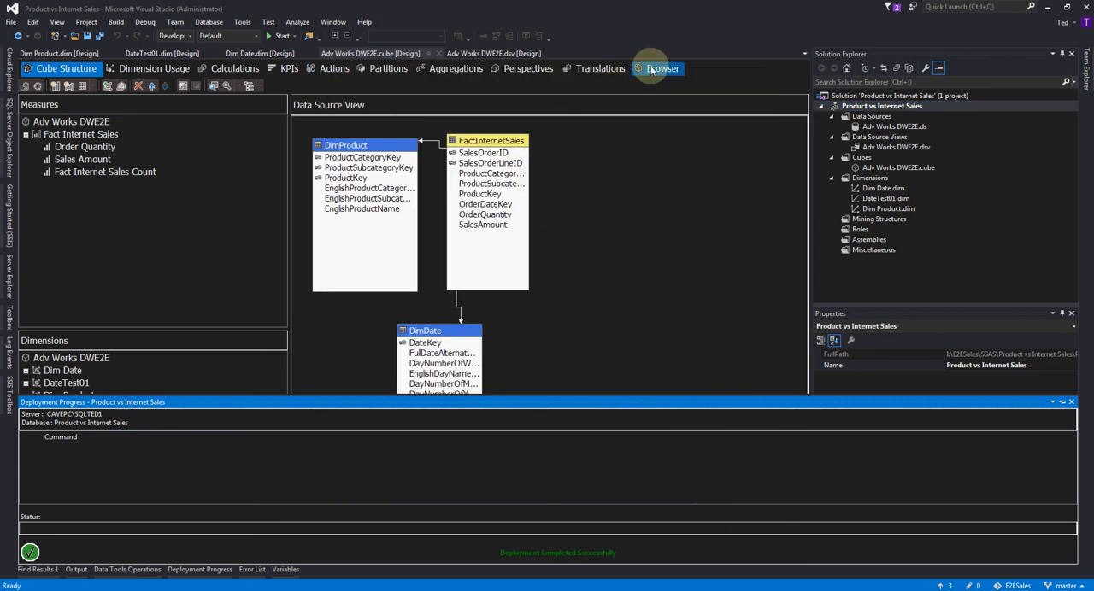
click(662, 68)
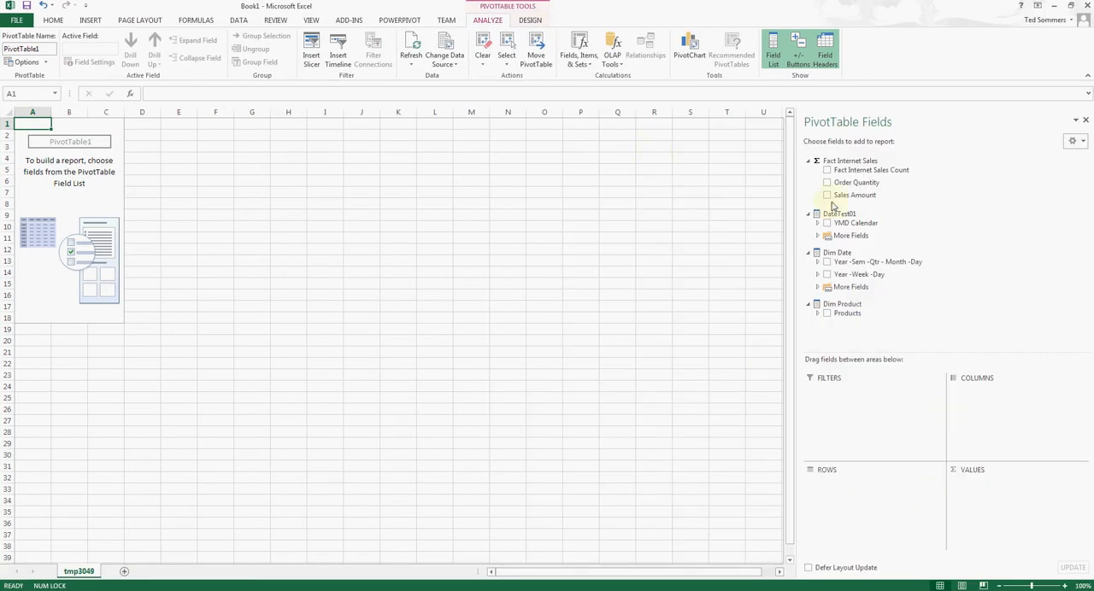
Step: Add Sales Amount and Products to the PivotTable, then expand Clothing and Gloves
click(827, 194)
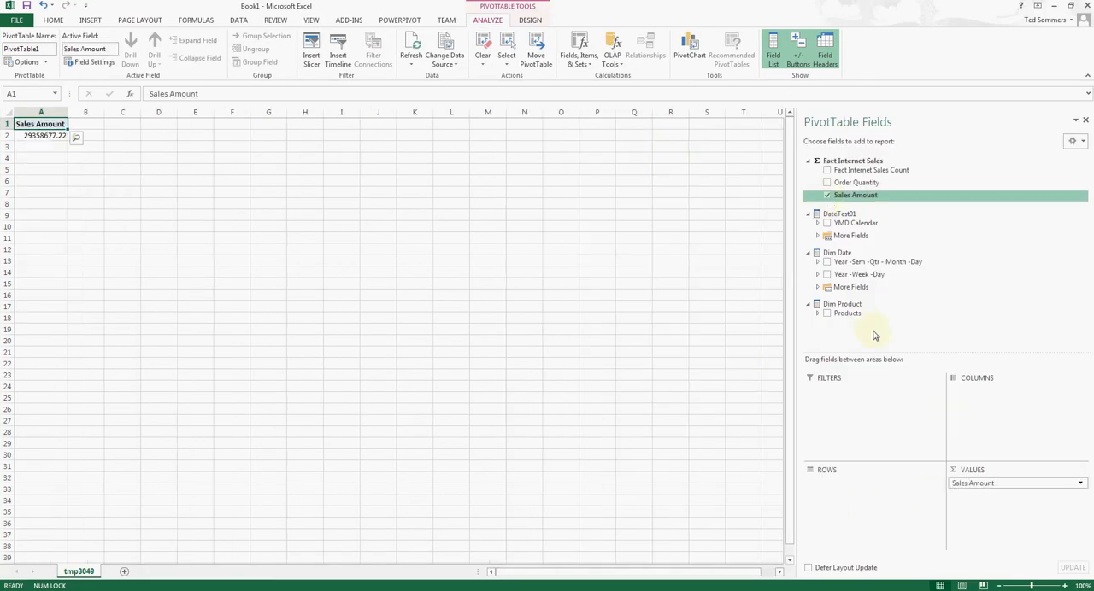
click(828, 313)
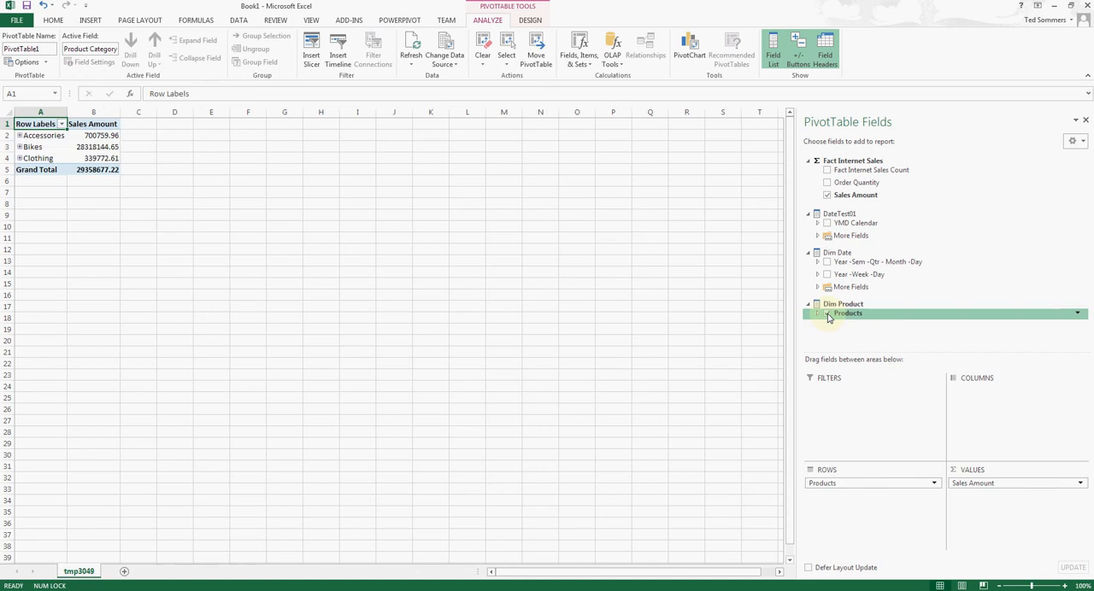
click(827, 313)
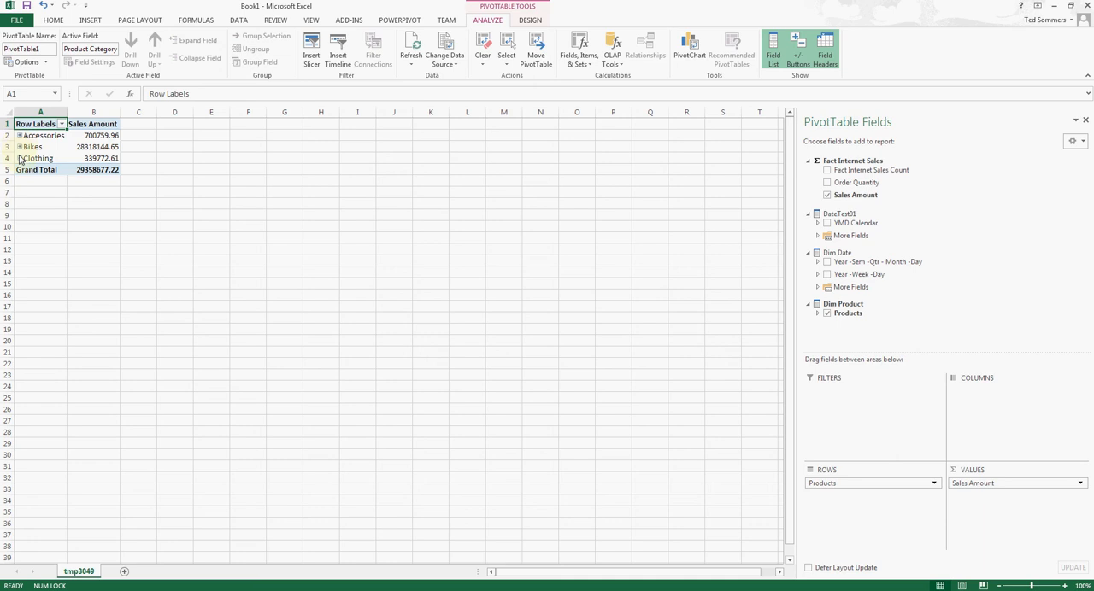
click(18, 158)
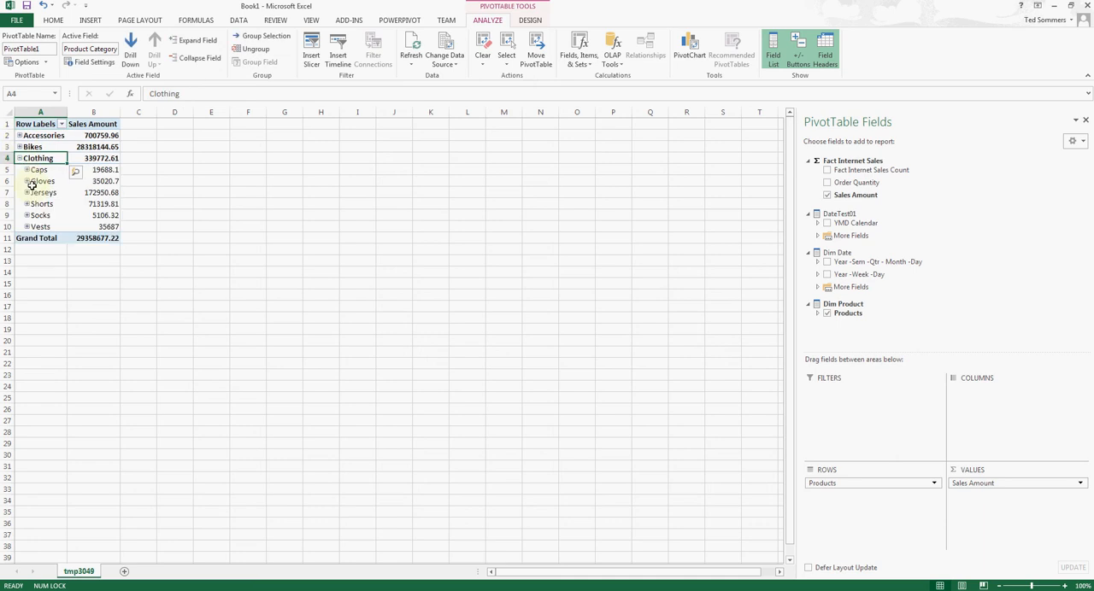
click(28, 180)
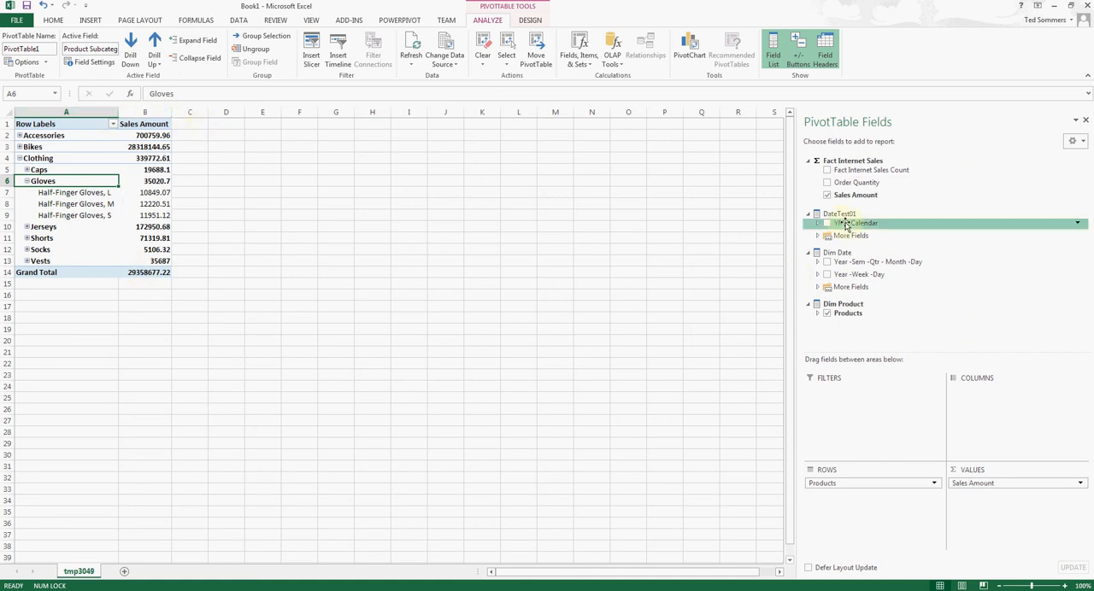
Step: Add the DateTest01 YMD Calendar to the PivotTable columns
click(826, 224)
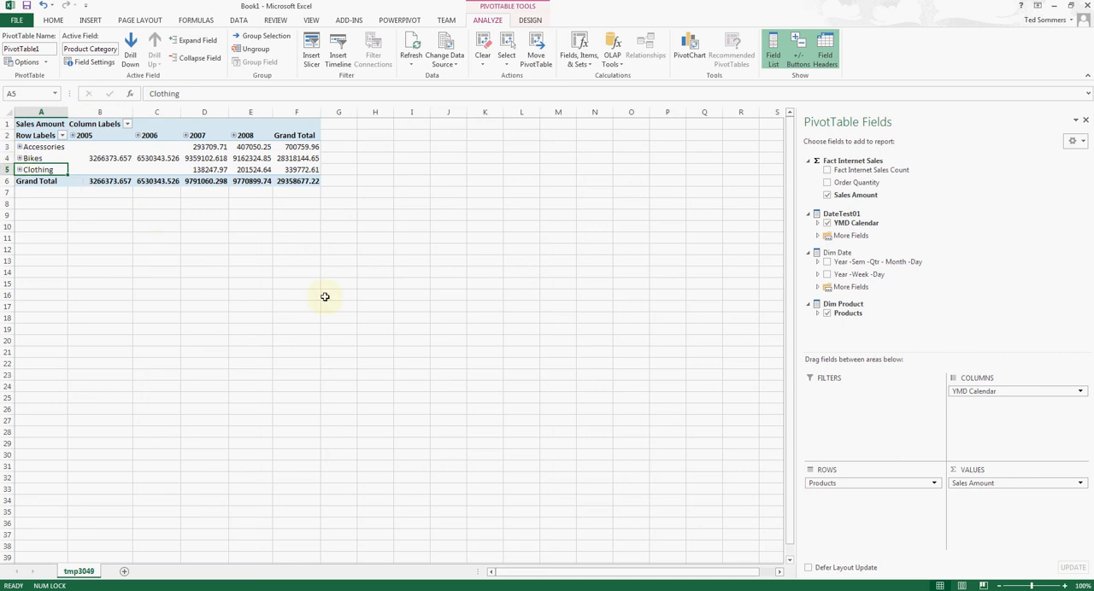
mouse_move(323, 296)
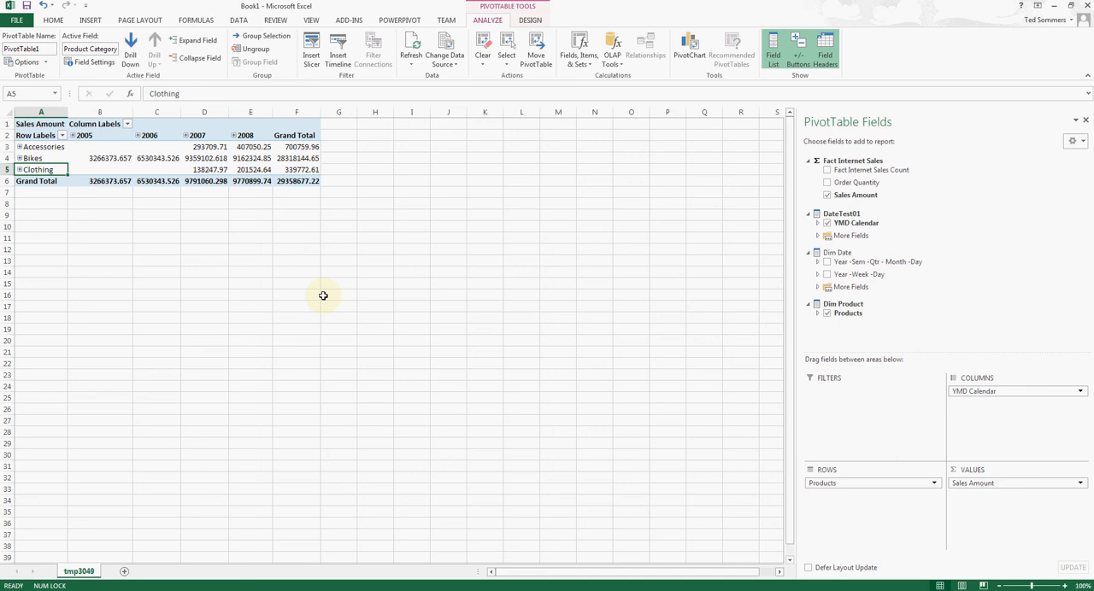
mouse_move(331, 295)
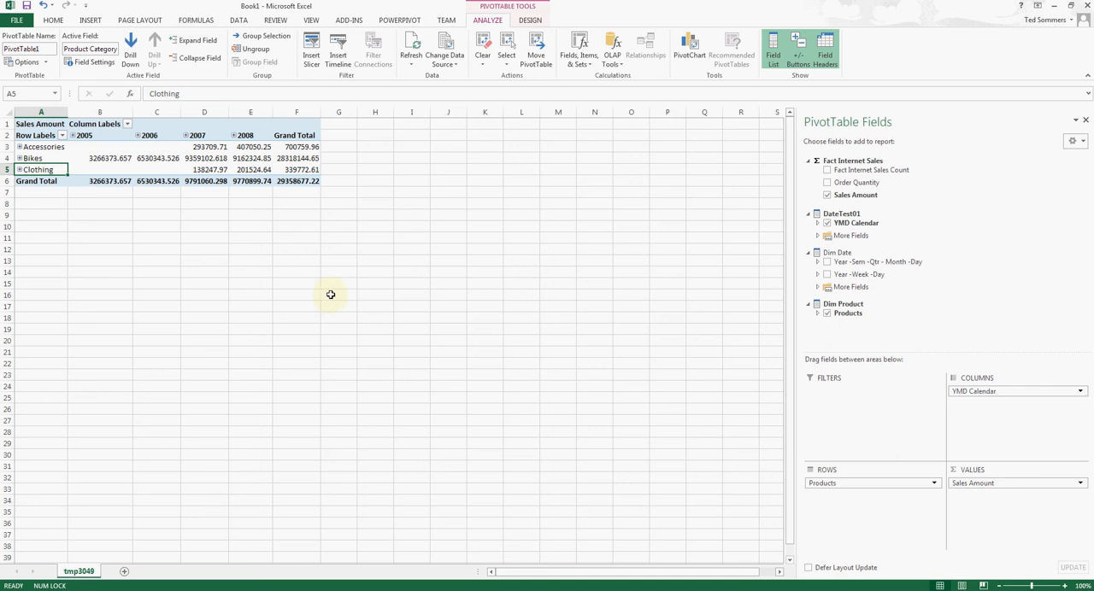